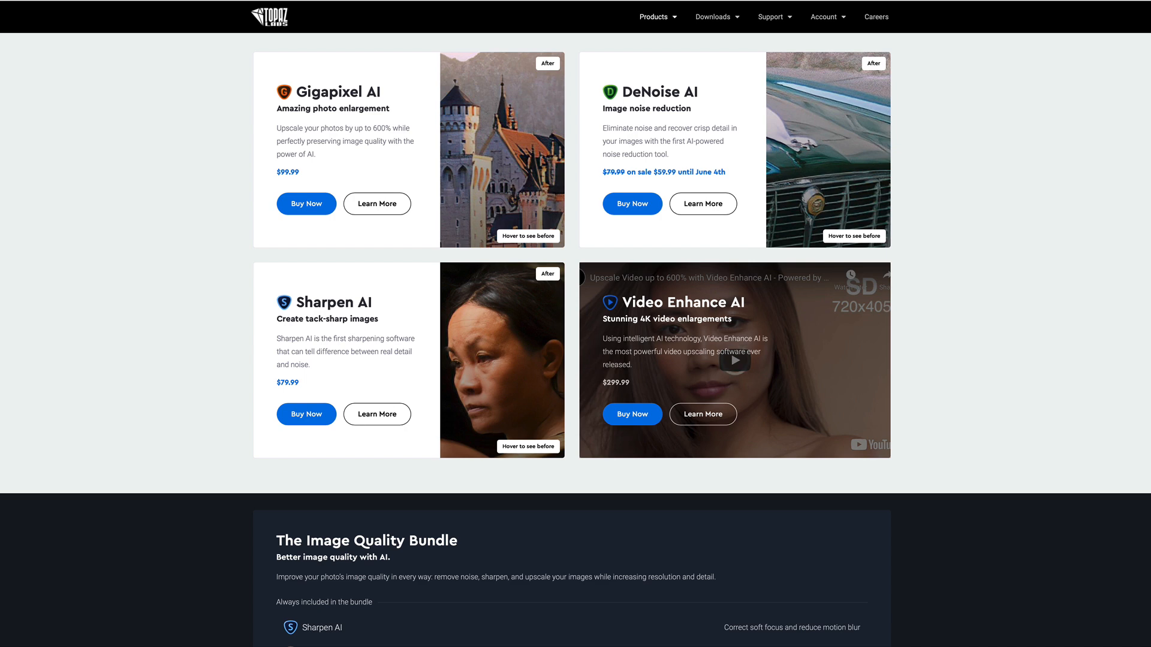
# - Scroll the Topaz Labs products page down to the Image Quality Bundle section
pyautogui.scroll(-3)
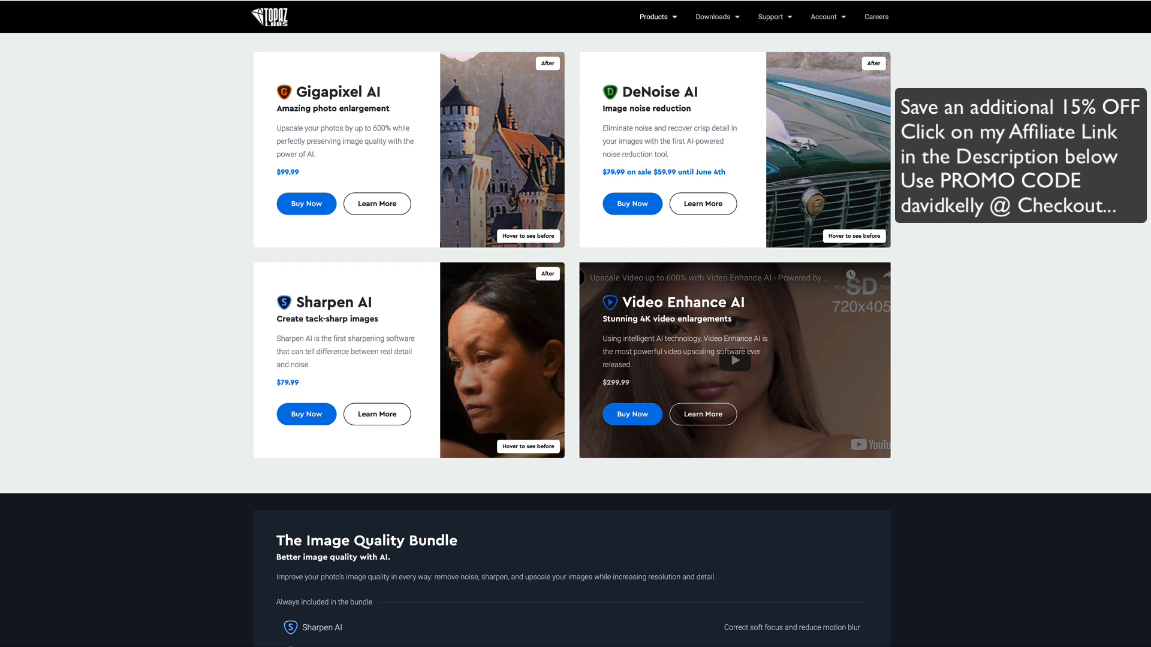
pyautogui.scroll(-3)
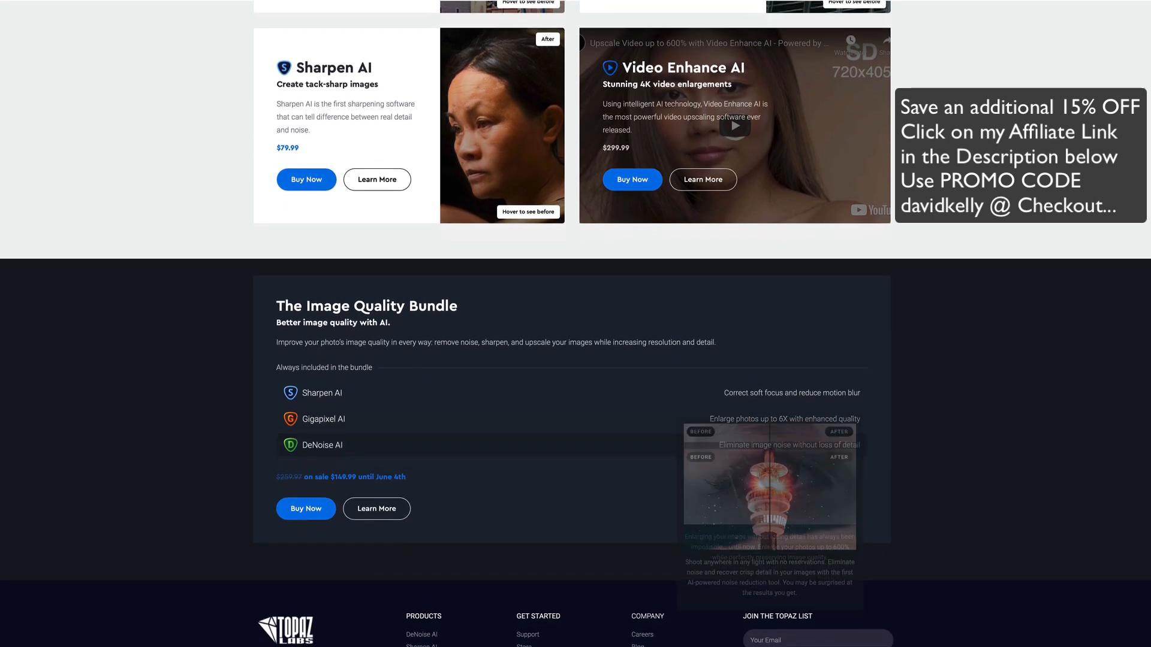
pyautogui.scroll(-3)
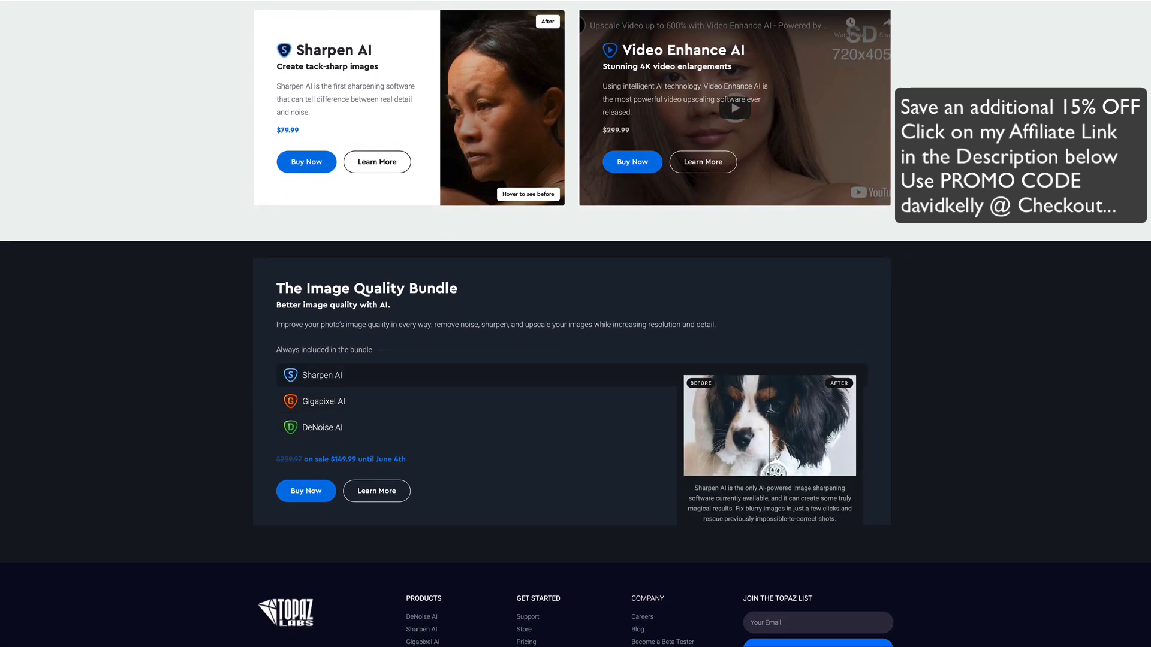
pyautogui.click(322, 427)
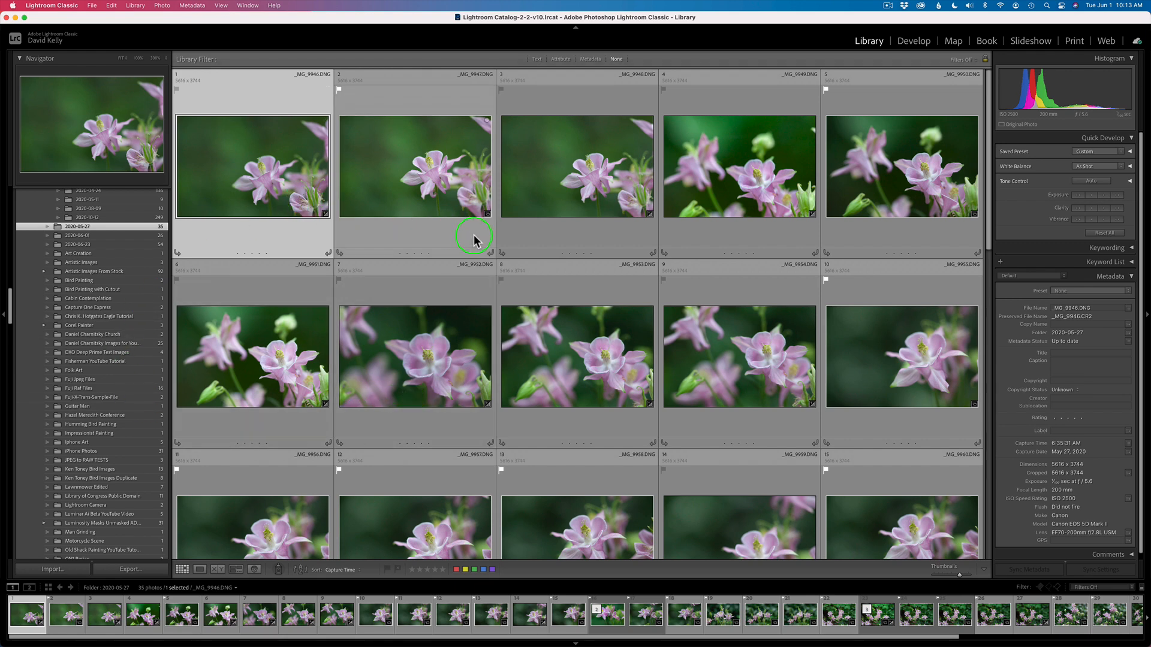
pyautogui.scroll(-3)
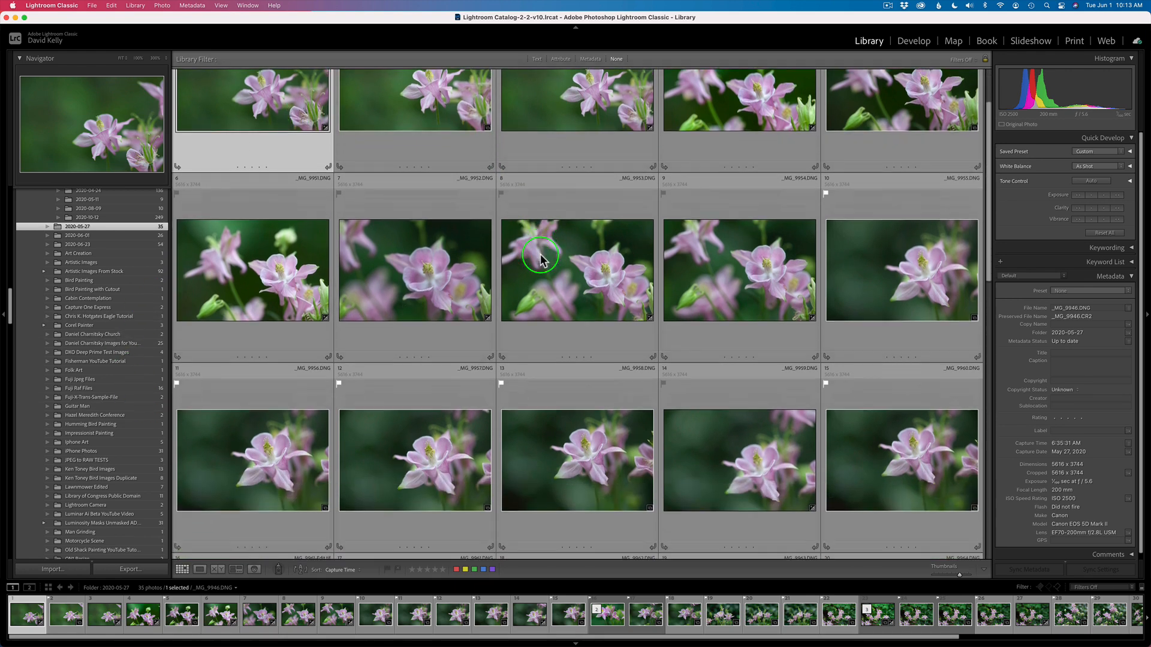
pyautogui.scroll(-3)
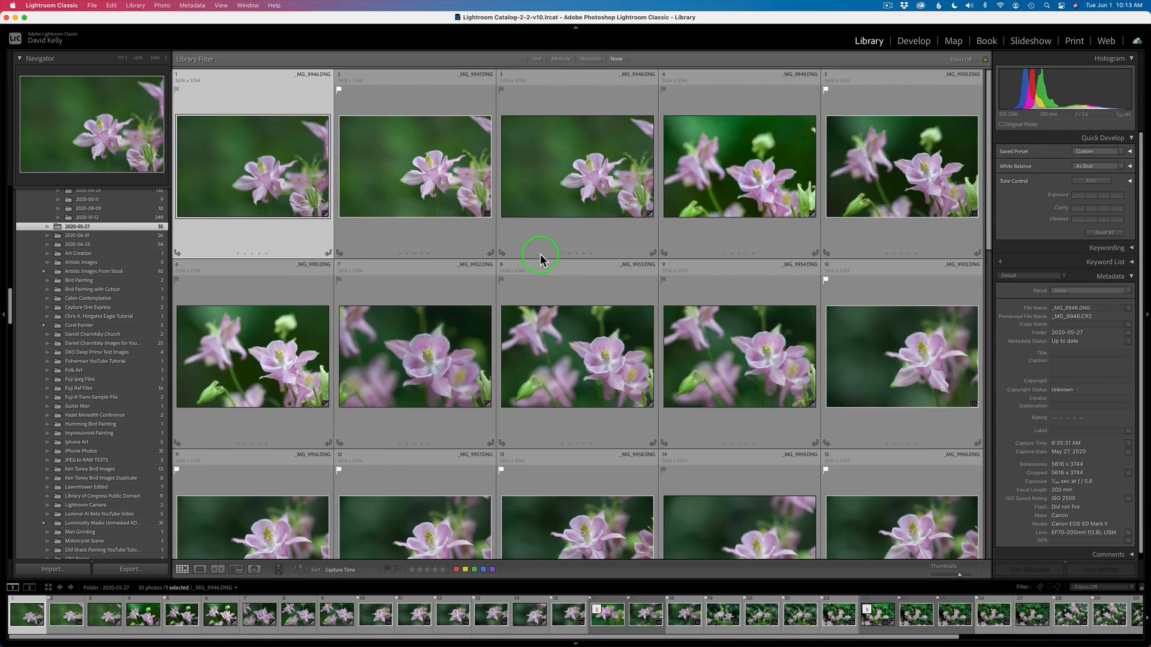
pyautogui.scroll(-3)
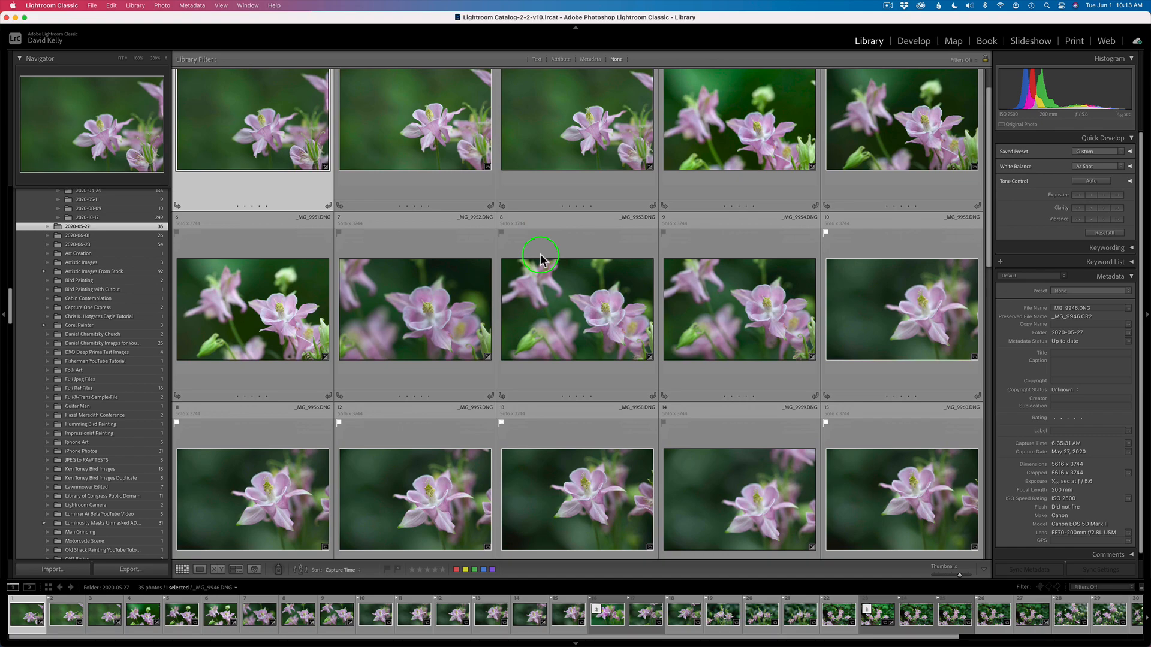
pyautogui.scroll(-3)
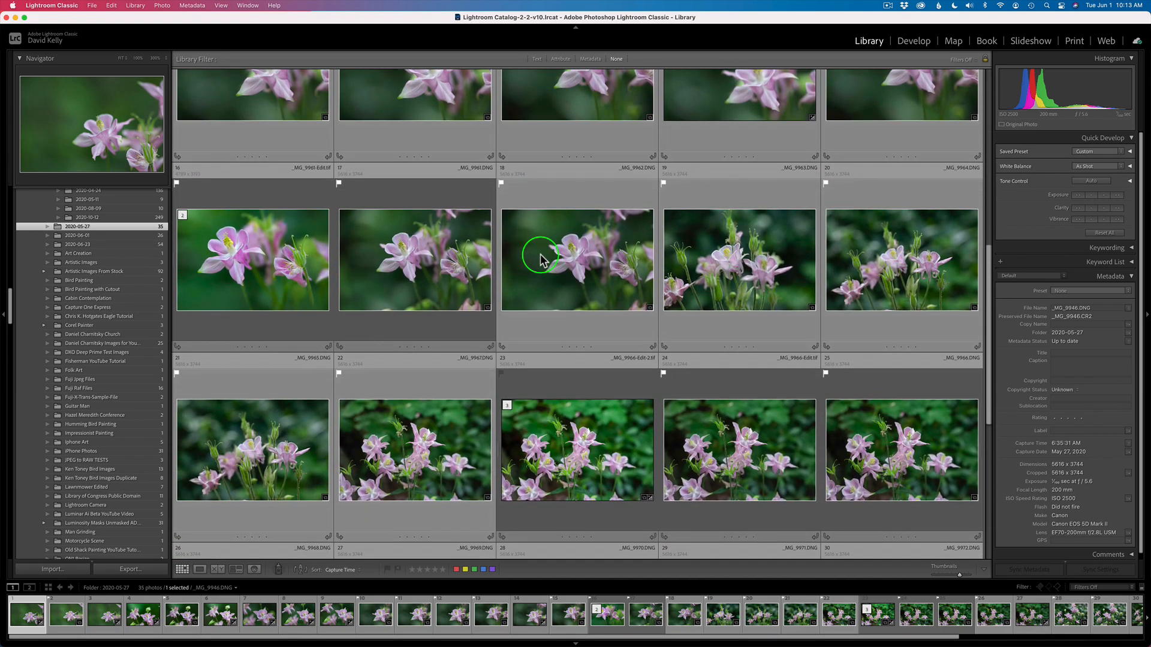
pyautogui.scroll(-3)
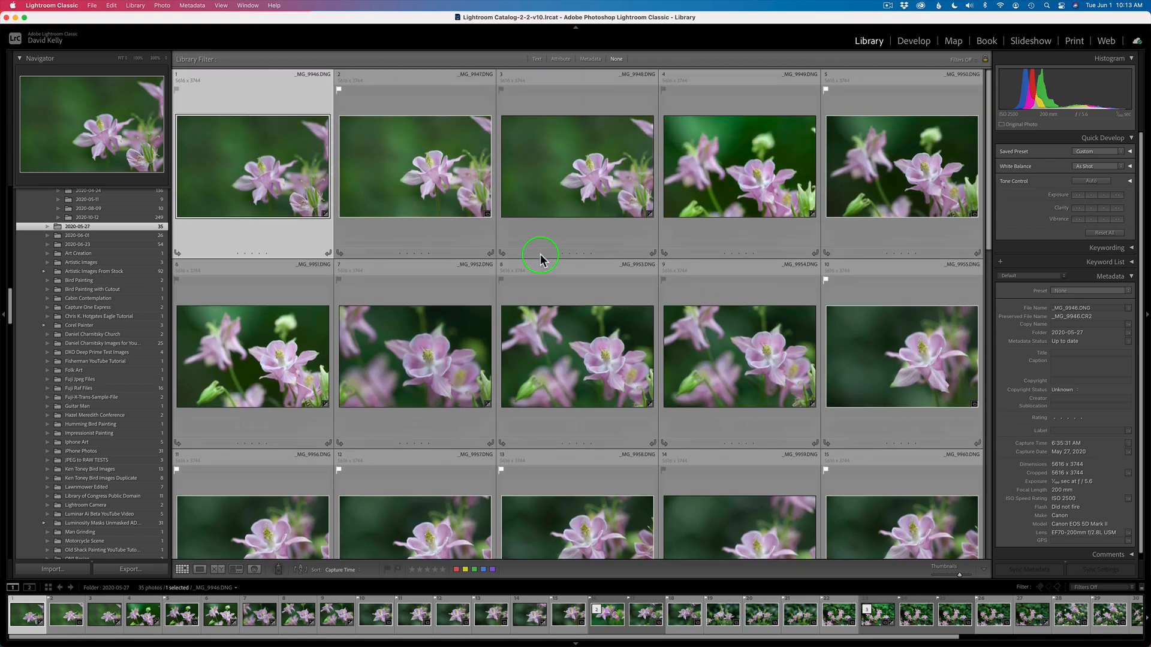
pyautogui.moveTo(446, 96)
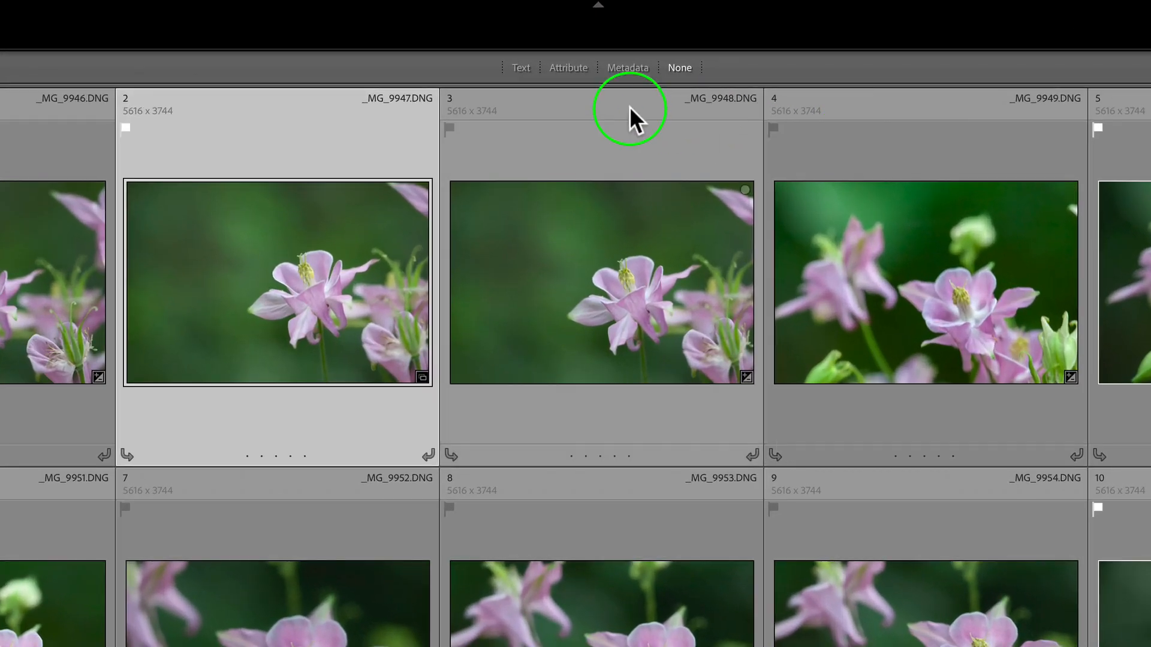
# - Filter the grid with the Attribute Flagged filter to show the 20 flagged photos
pyautogui.click(567, 67)
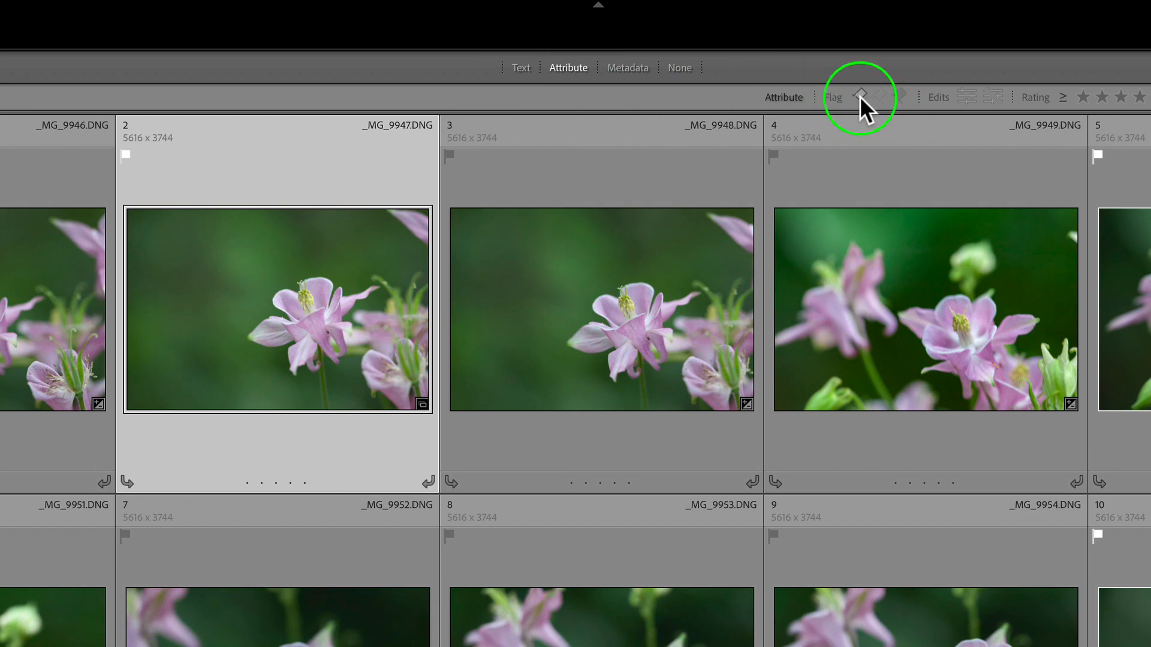
pyautogui.moveTo(885, 107)
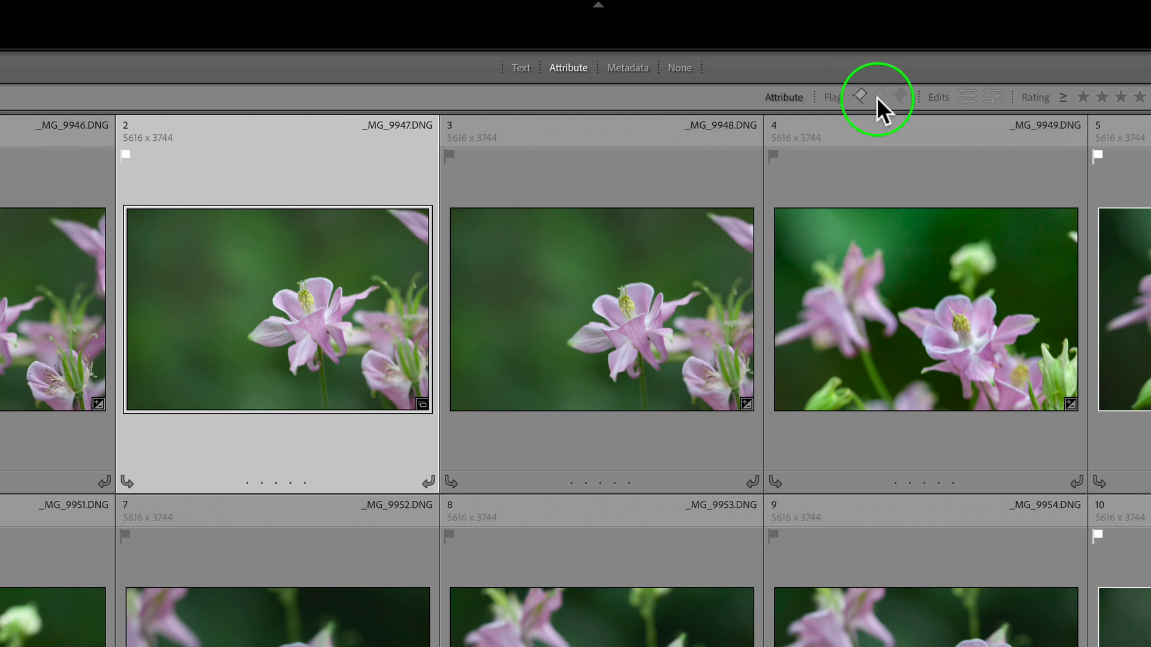
pyautogui.moveTo(885, 103)
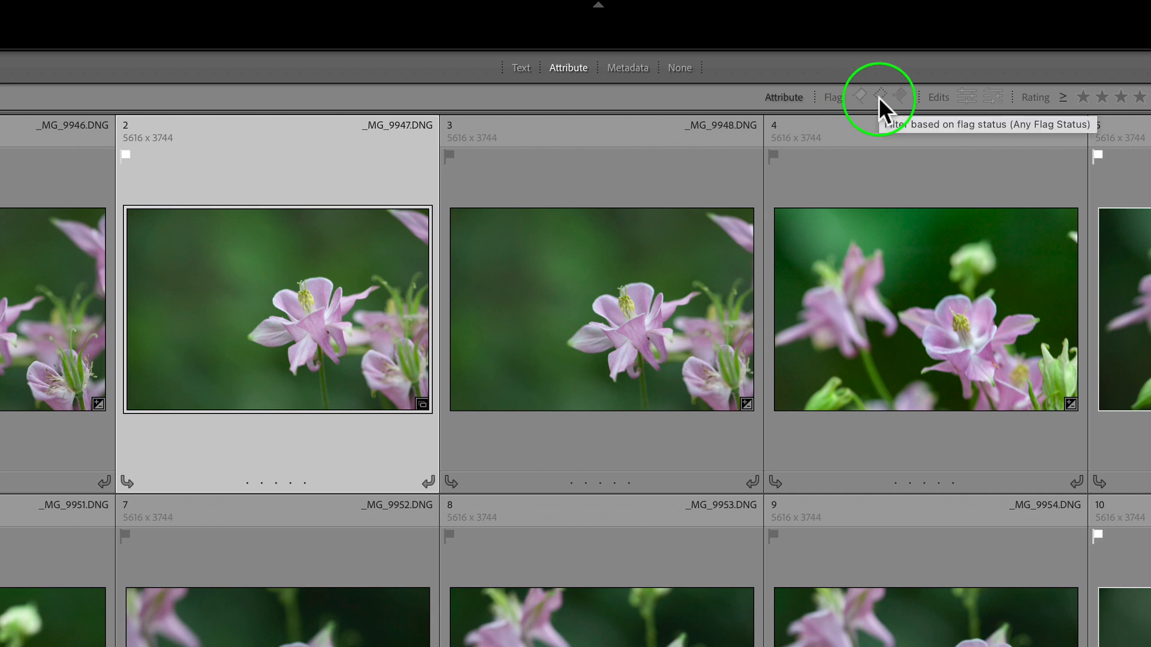
pyautogui.moveTo(892, 109)
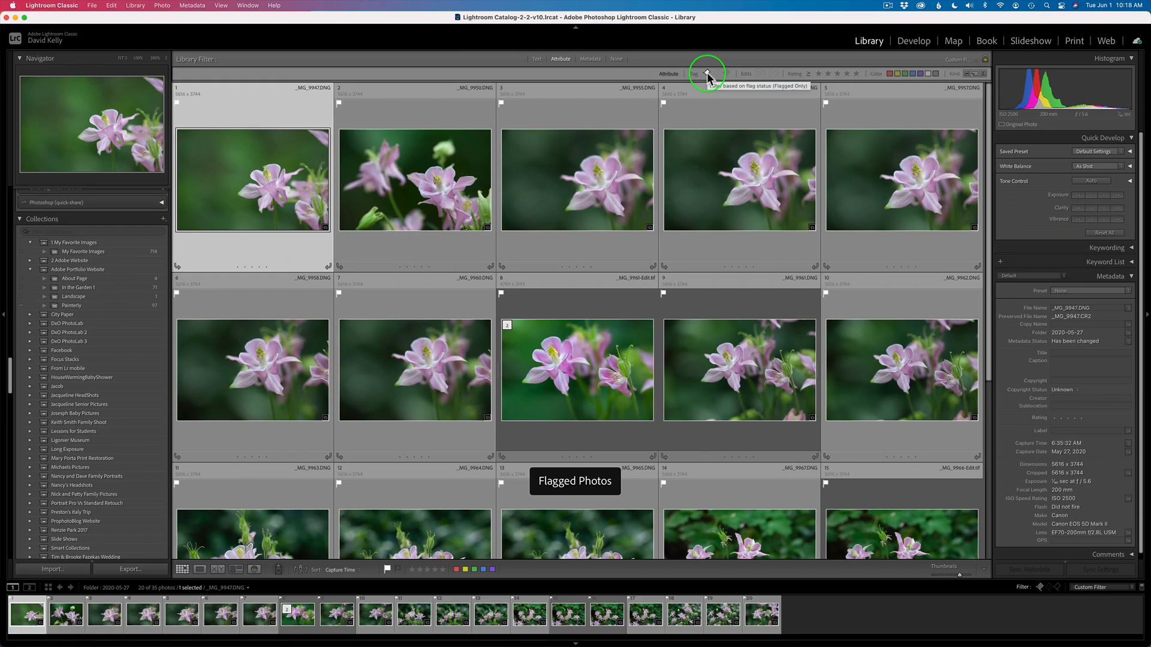
pyautogui.scroll(-3)
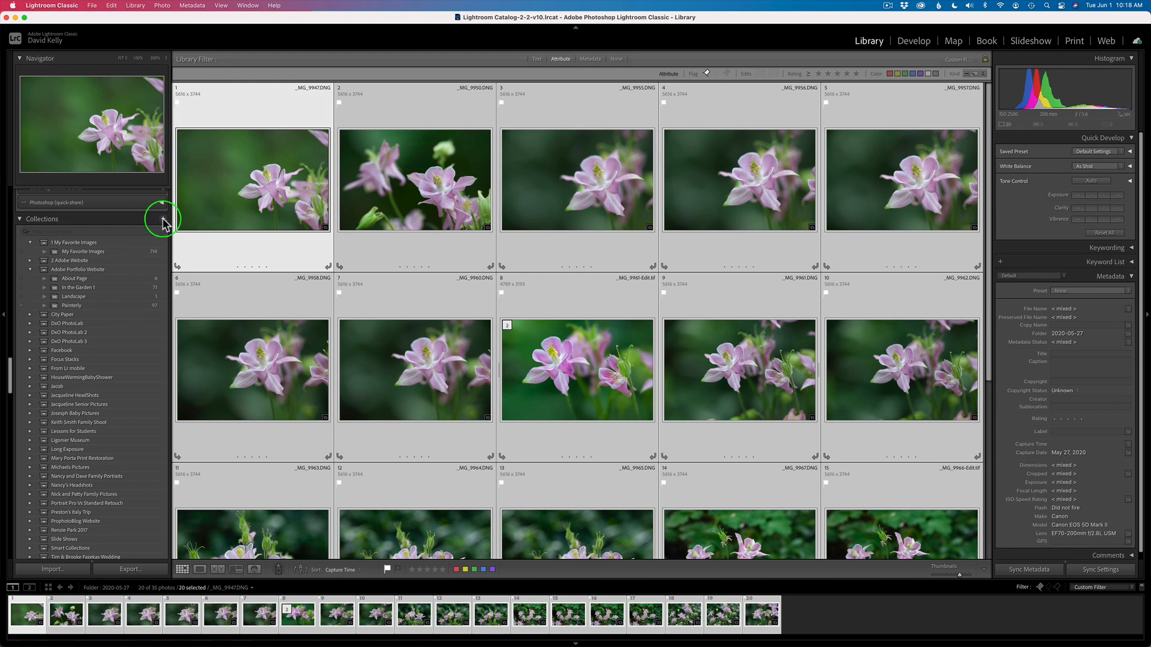
# - Start a new collection from the Collections panel that includes the selected flagged photos
pyautogui.click(159, 219)
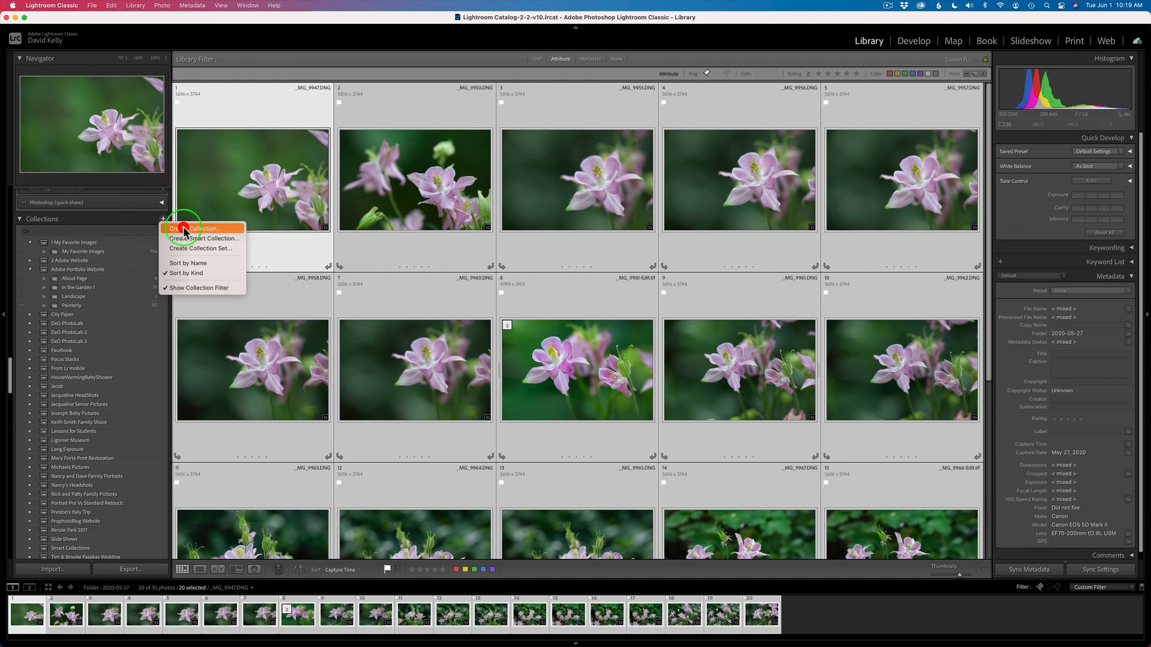
pyautogui.click(198, 228)
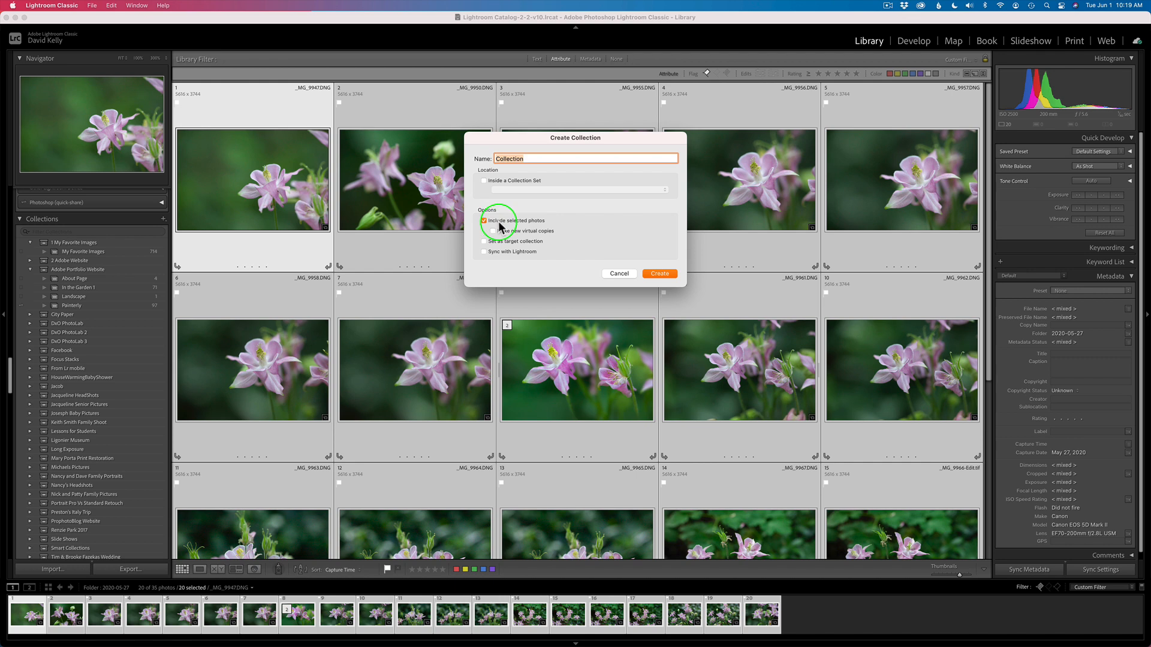
pyautogui.moveTo(563, 237)
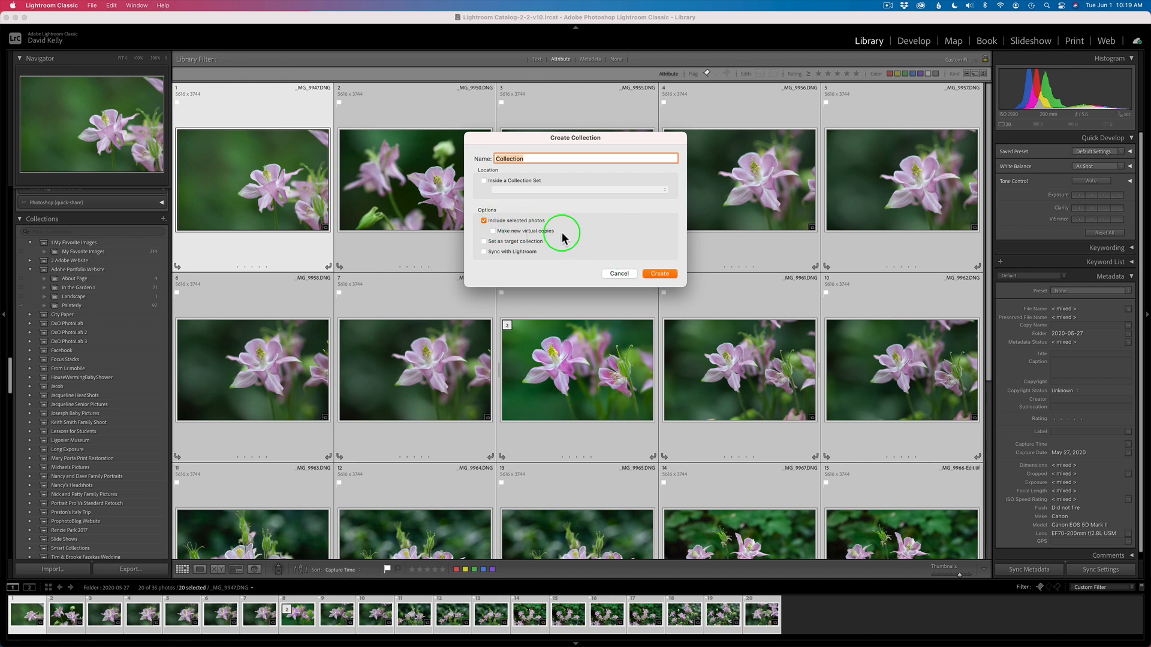
pyautogui.moveTo(608, 258)
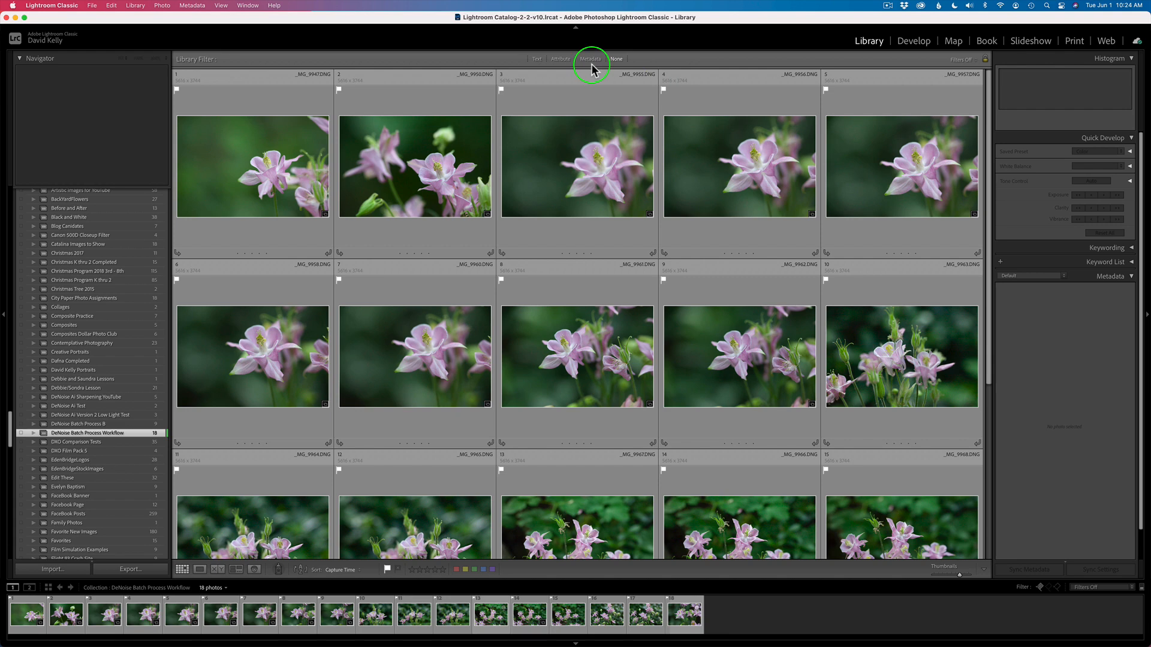
# - Set the Metadata filter's fourth column to ISO Speed for the collection
pyautogui.click(590, 59)
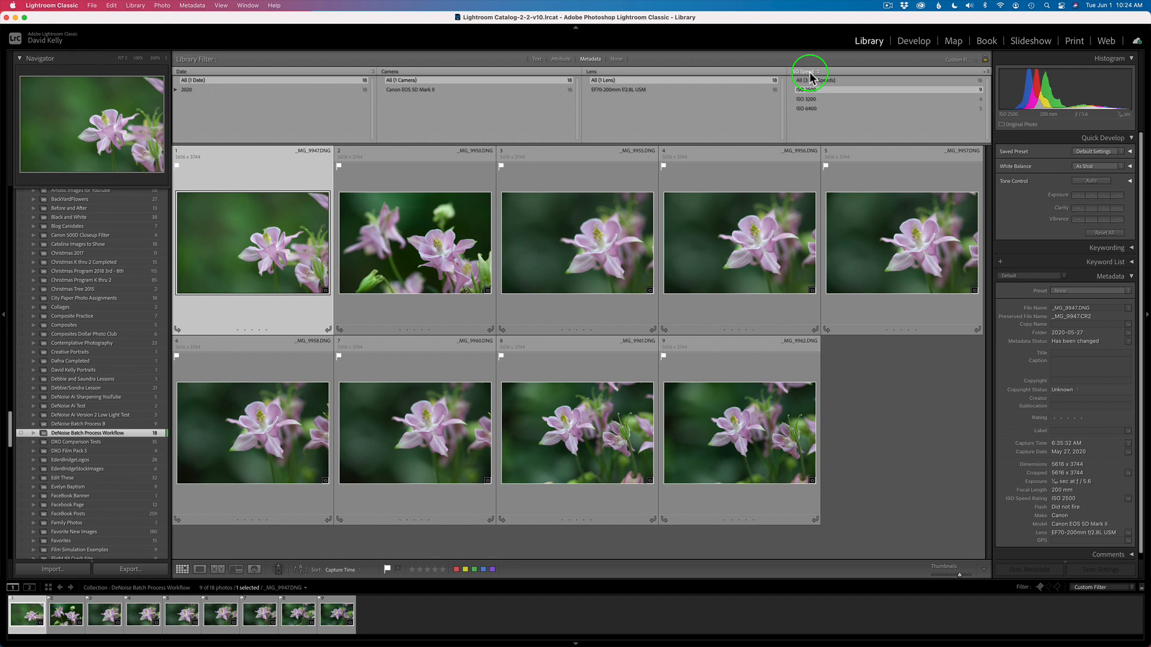
pyautogui.click(807, 80)
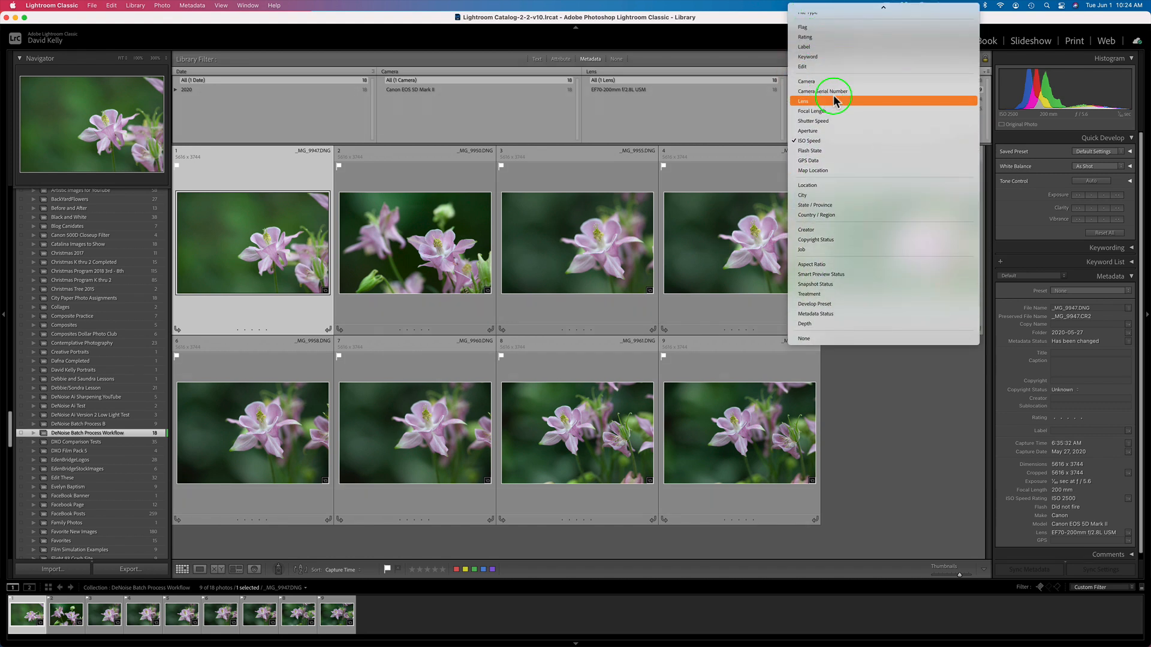
pyautogui.moveTo(827, 120)
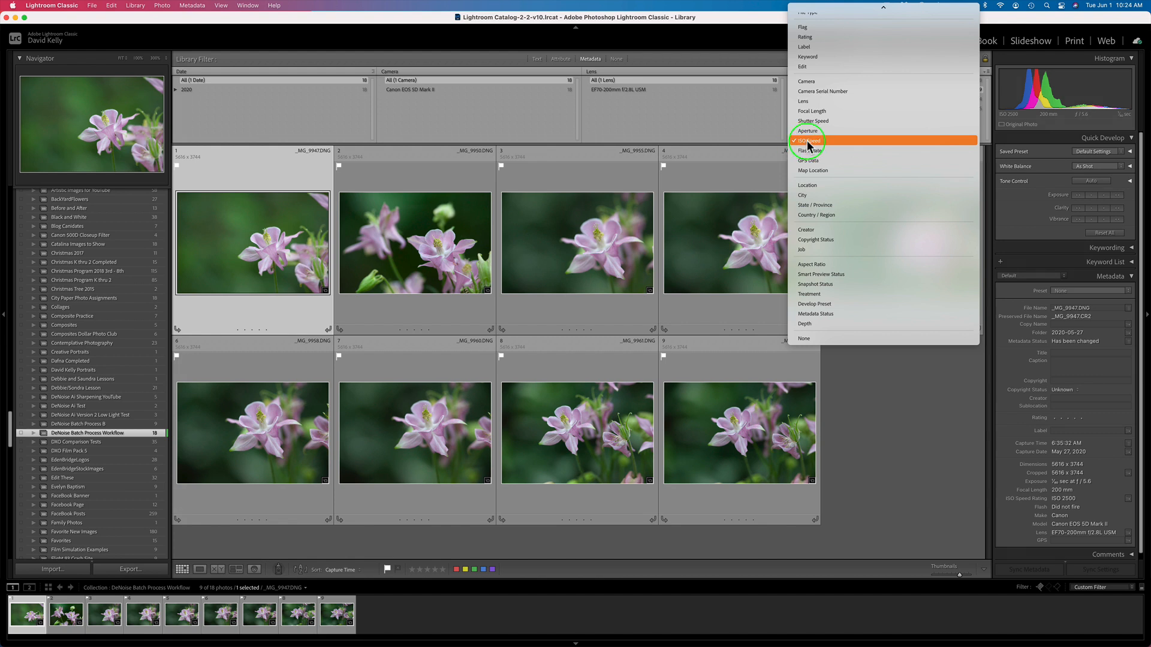
pyautogui.click(808, 140)
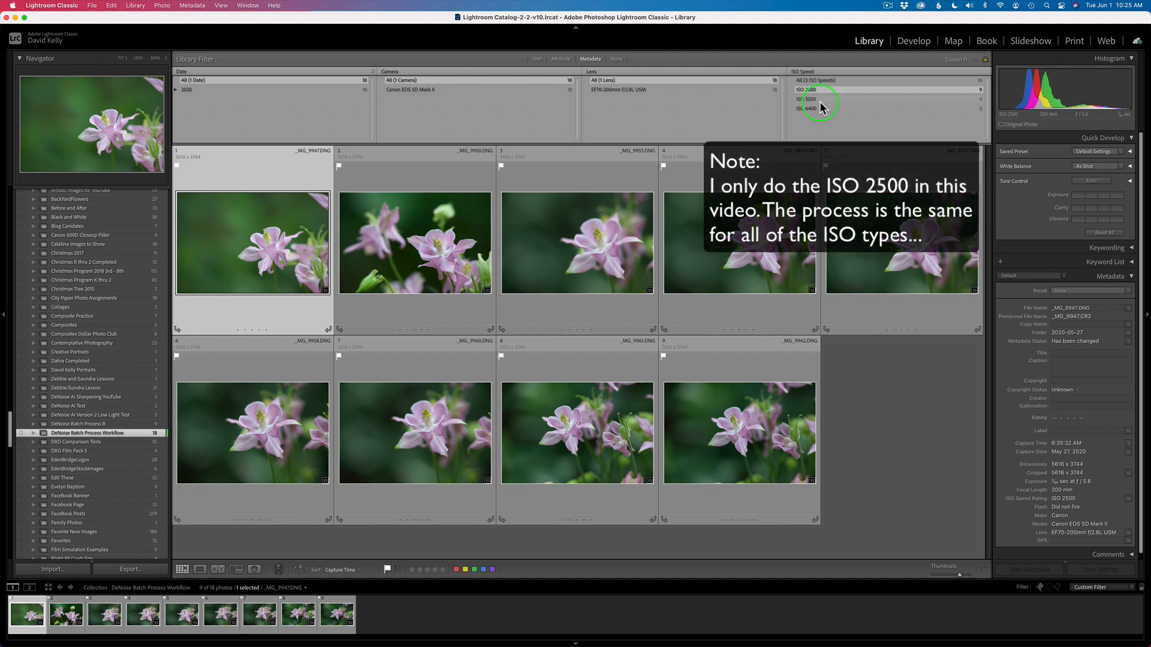
pyautogui.moveTo(820, 112)
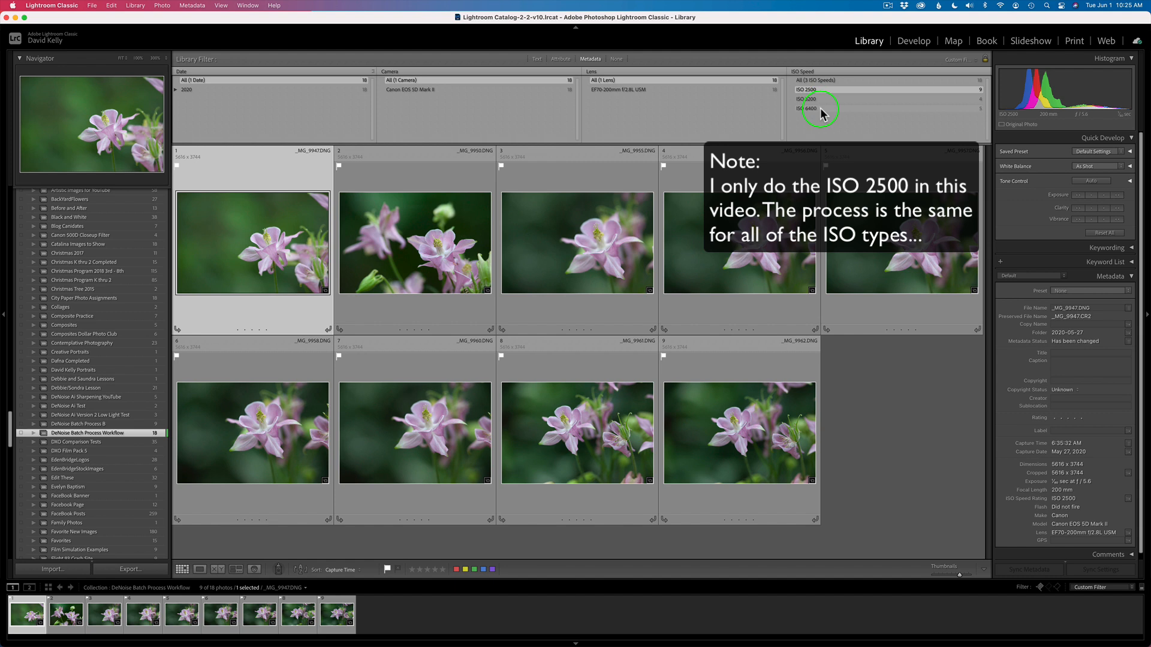
pyautogui.moveTo(686, 243)
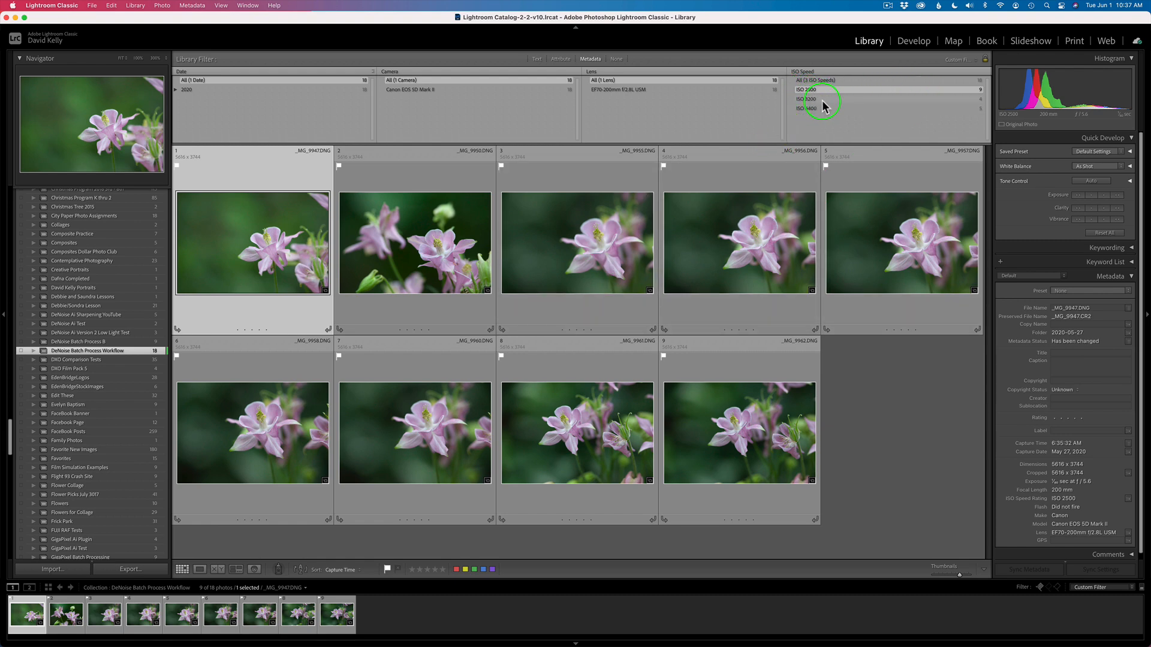
# - Check the ISO 3200 group, then the ISO 6400 group of photos
pyautogui.click(806, 98)
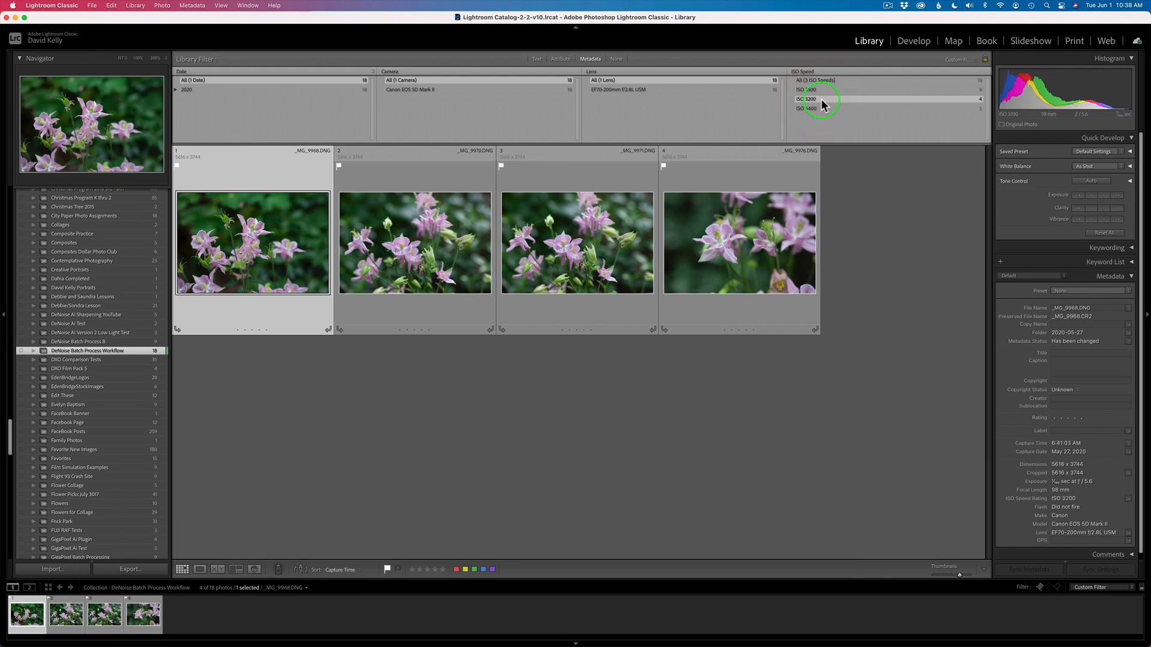
pyautogui.click(806, 108)
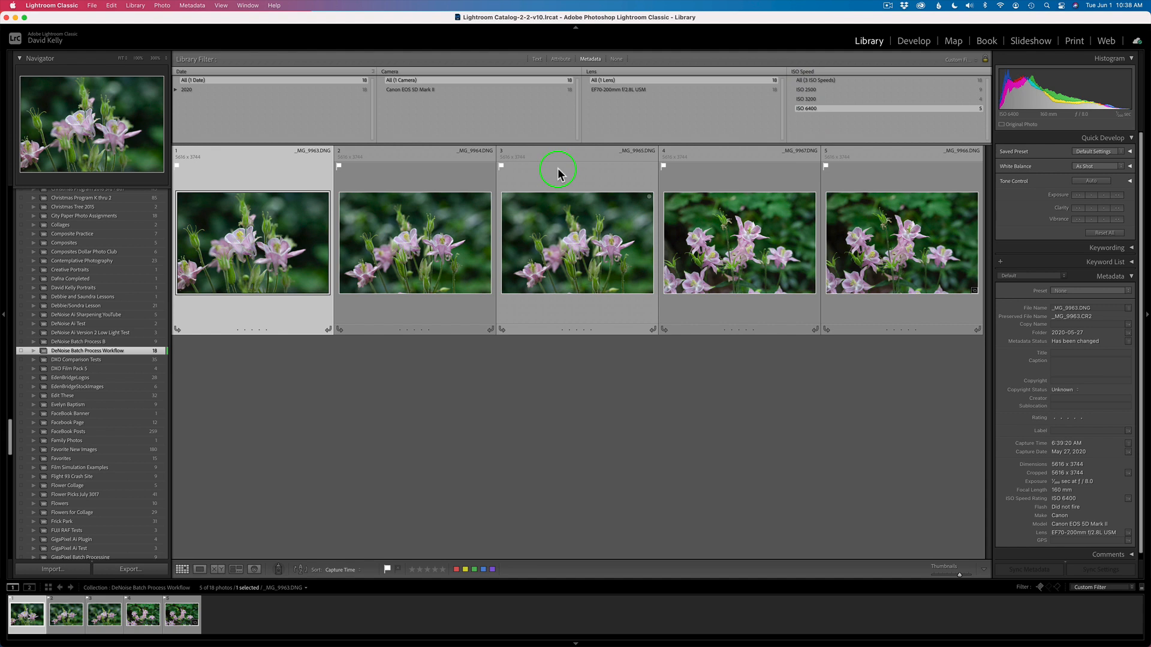
pyautogui.moveTo(582, 162)
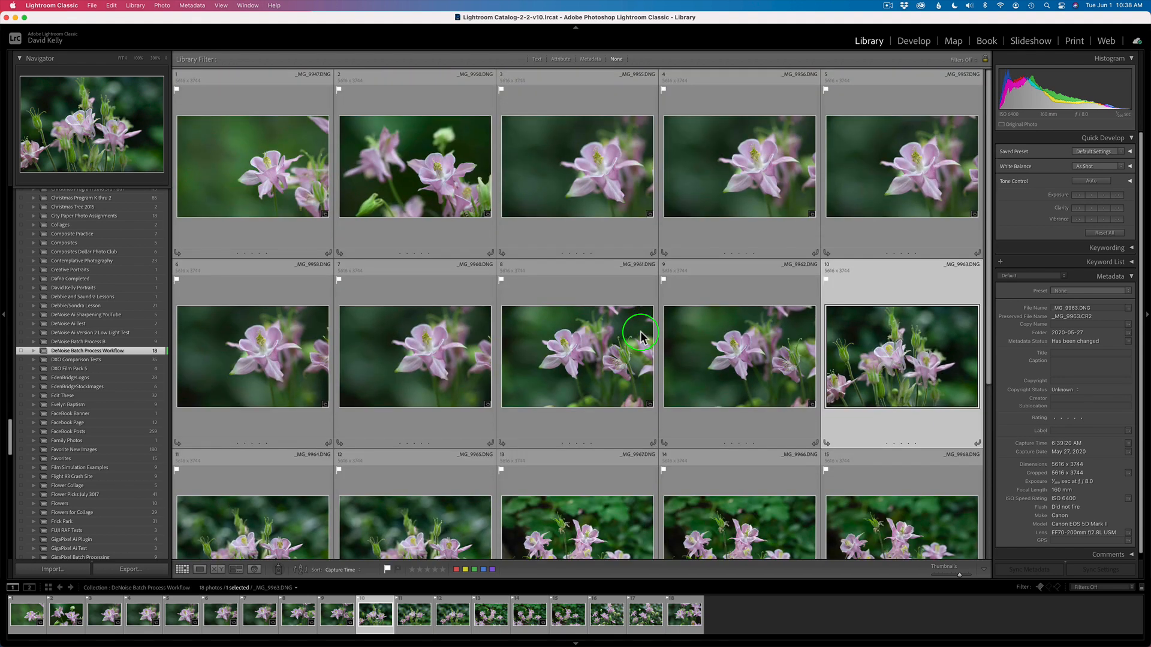
# - Switch to the Develop module with an ISO 6400 flower shot open
pyautogui.click(913, 40)
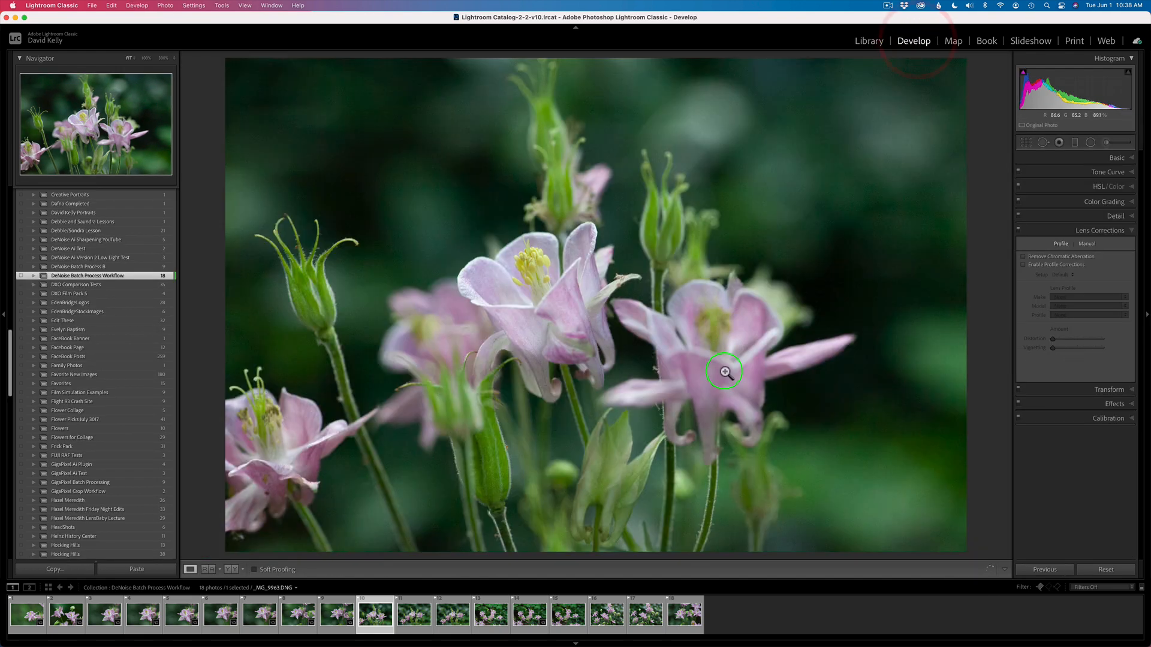
pyautogui.moveTo(725, 375)
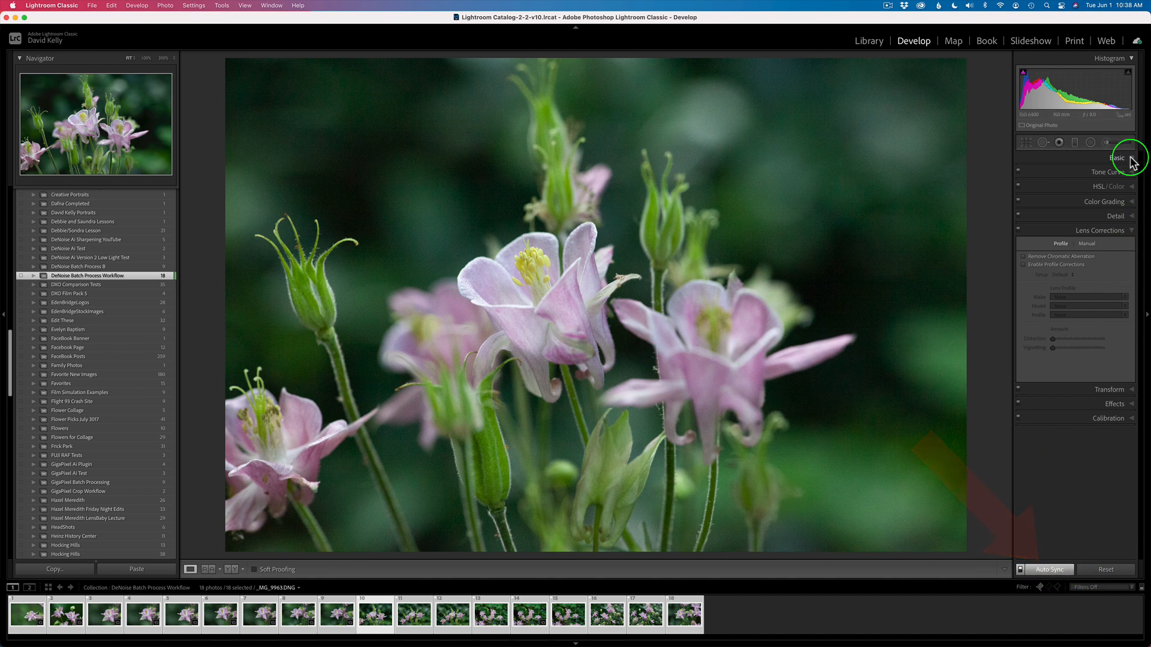
# - Apply the Camera Faithful profile from Camera Matching to all synced photos
pyautogui.click(1116, 157)
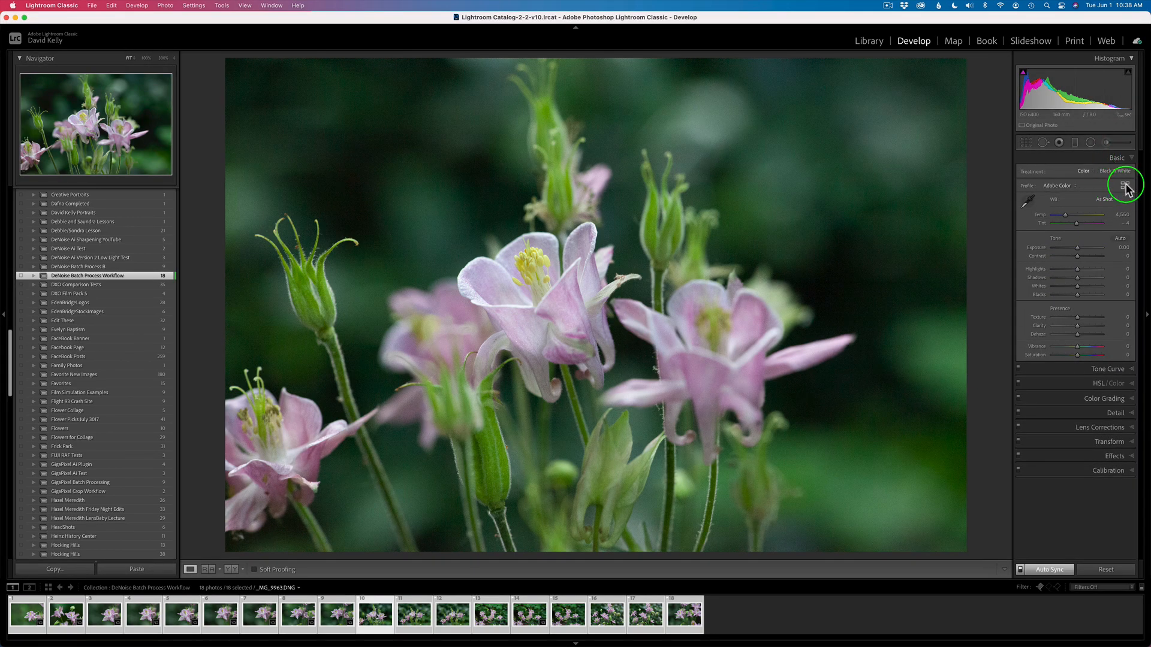
pyautogui.click(1125, 185)
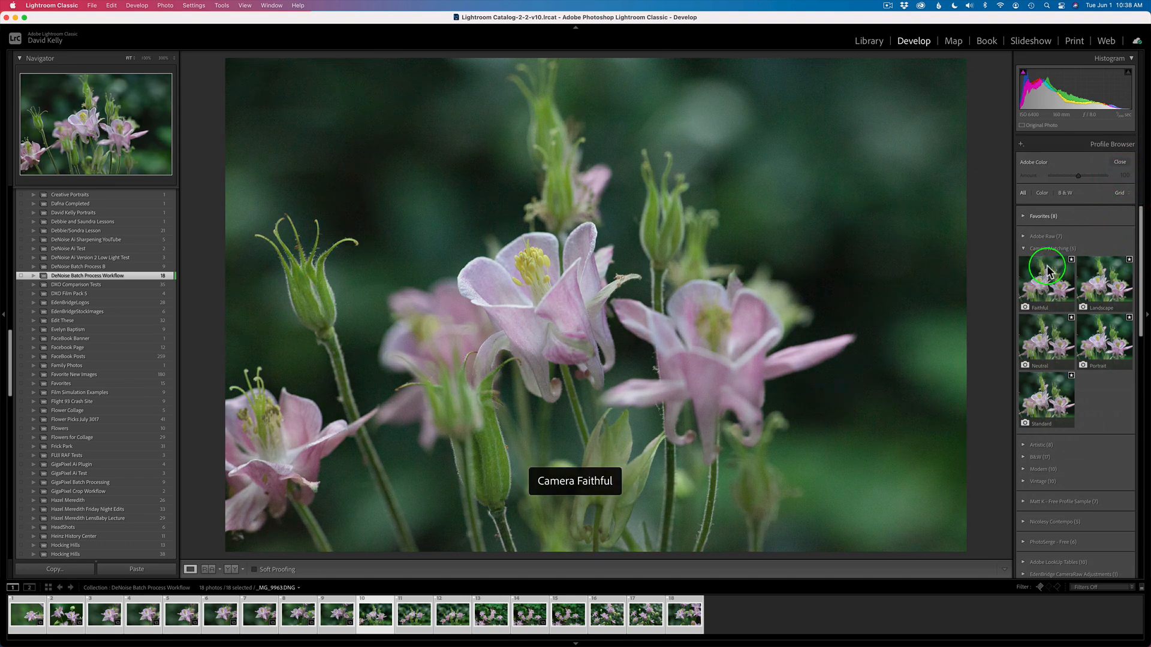
pyautogui.moveTo(1055, 316)
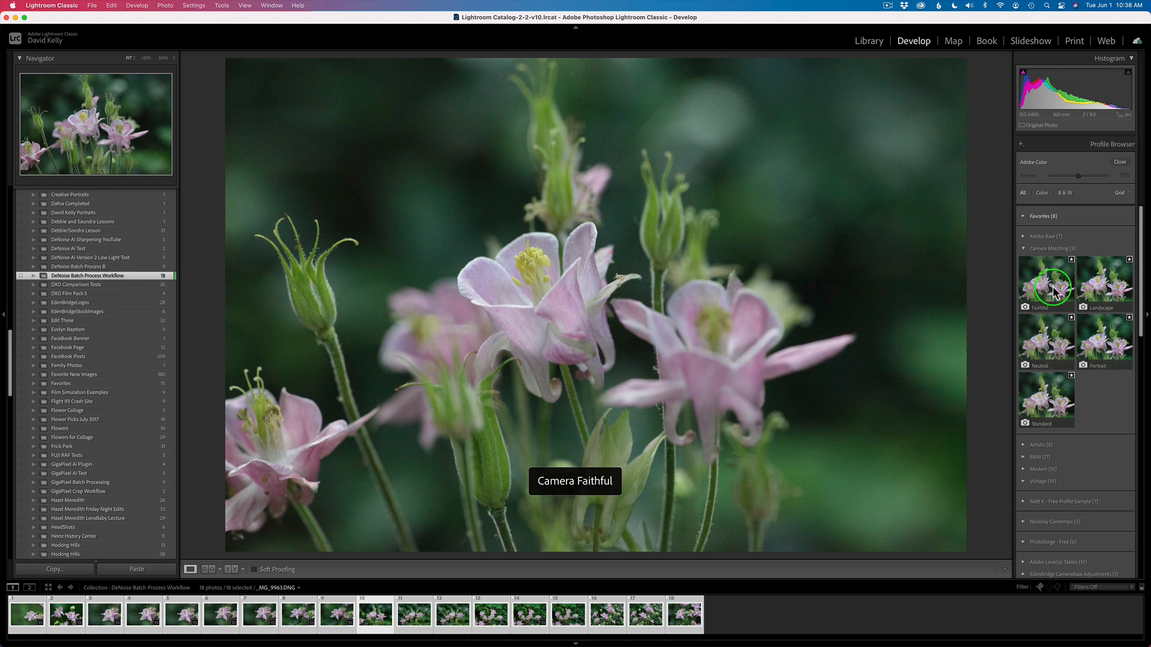
pyautogui.click(1044, 281)
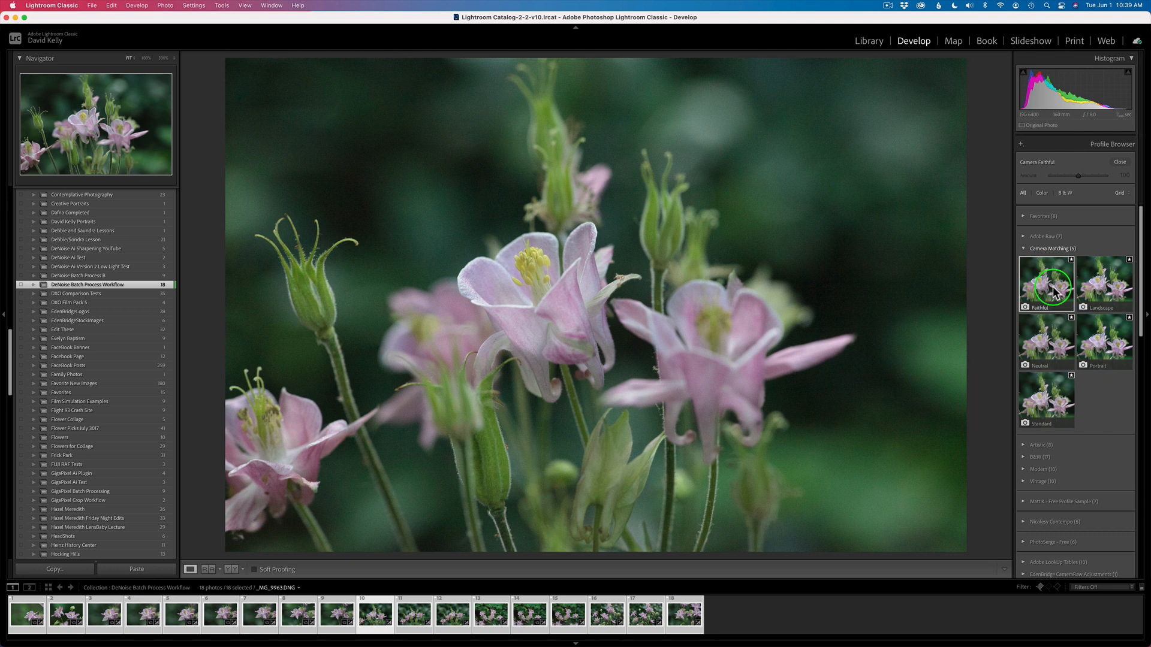
pyautogui.click(1120, 162)
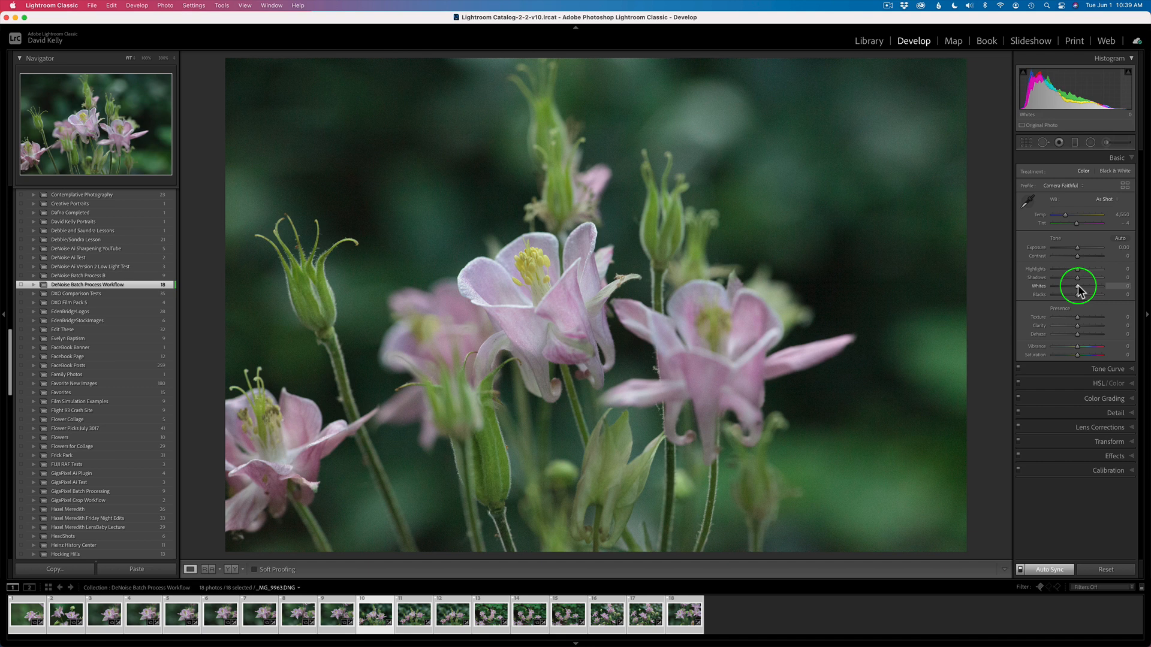
pyautogui.moveTo(1110, 303)
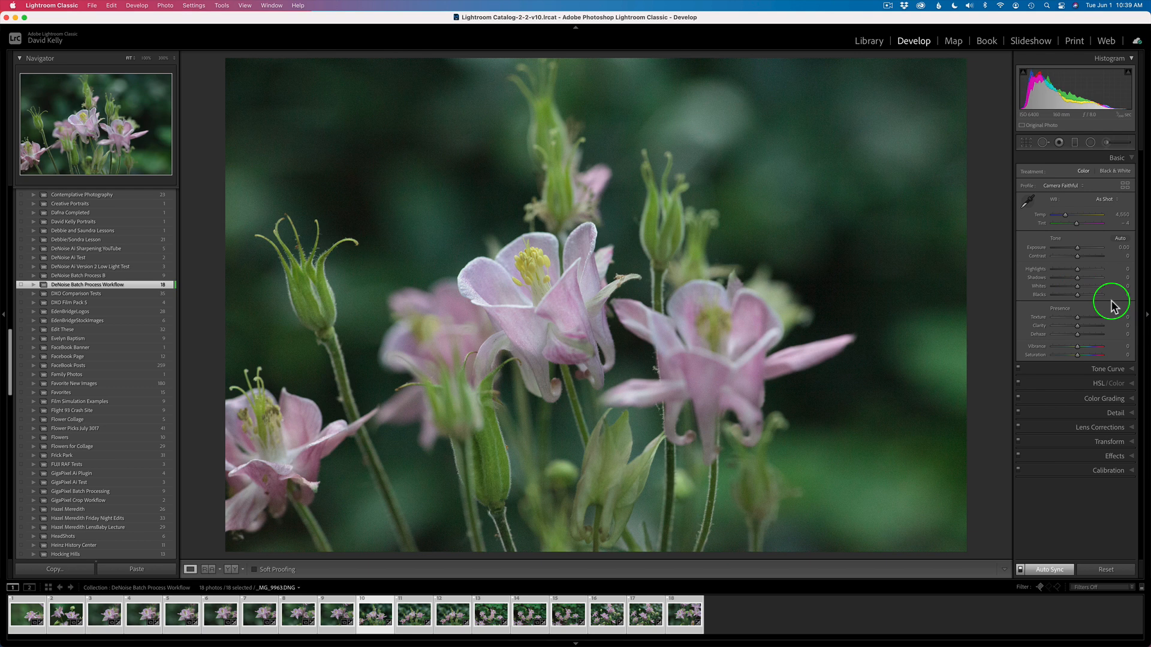
pyautogui.moveTo(1065, 322)
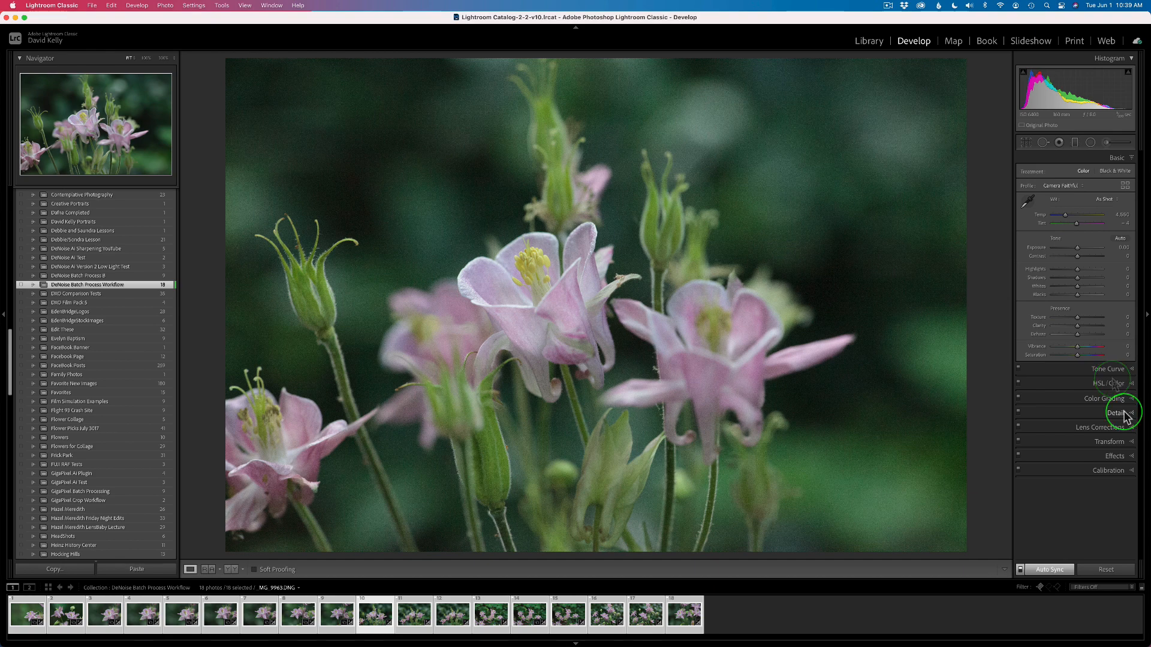
# - Expand the Detail panel and reset Sharpening Amount to 0
pyautogui.click(1115, 412)
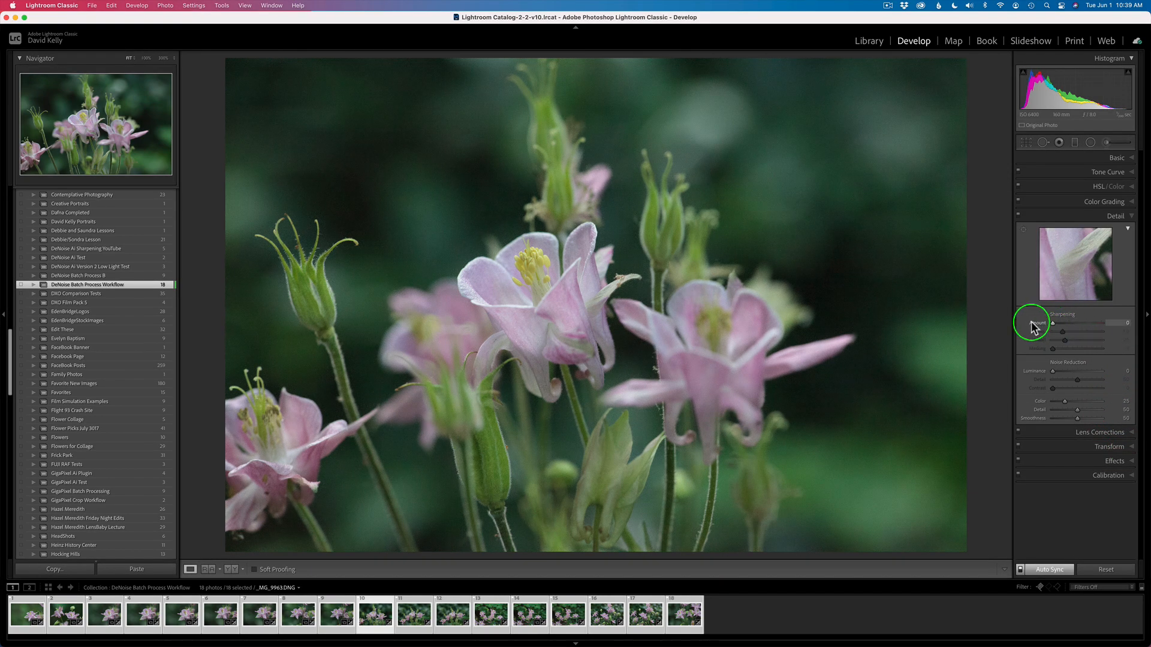
pyautogui.click(1051, 322)
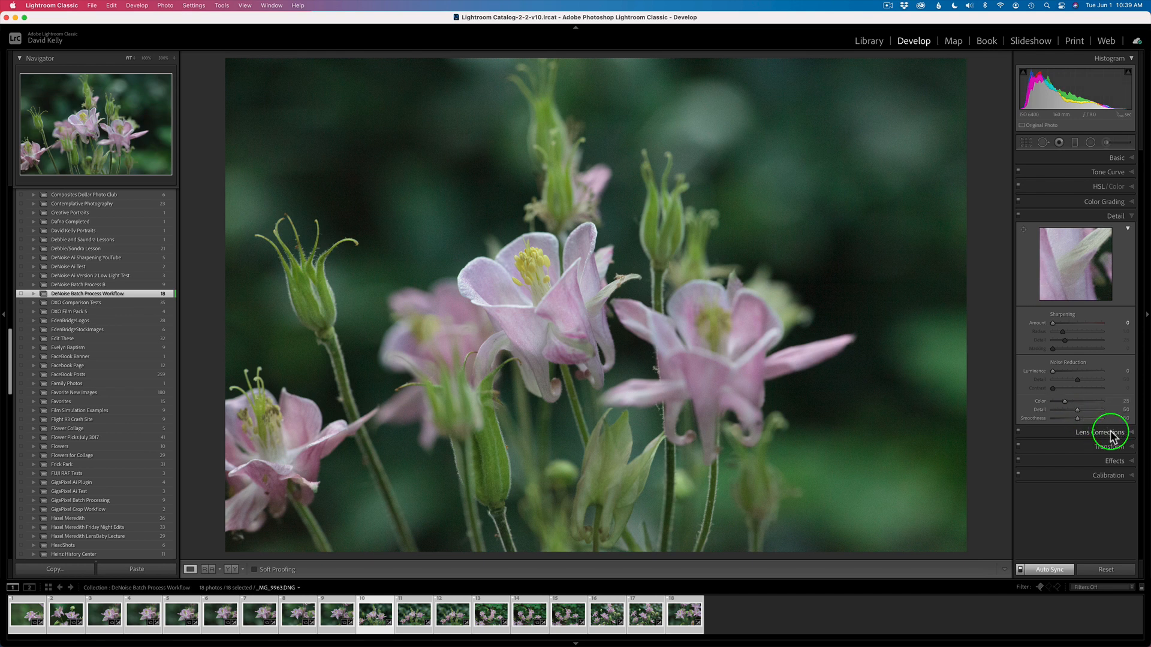
# - Enable Remove Chromatic Aberration and Enable Profile Corrections in Lens Corrections for all 18 photos
pyautogui.click(1108, 433)
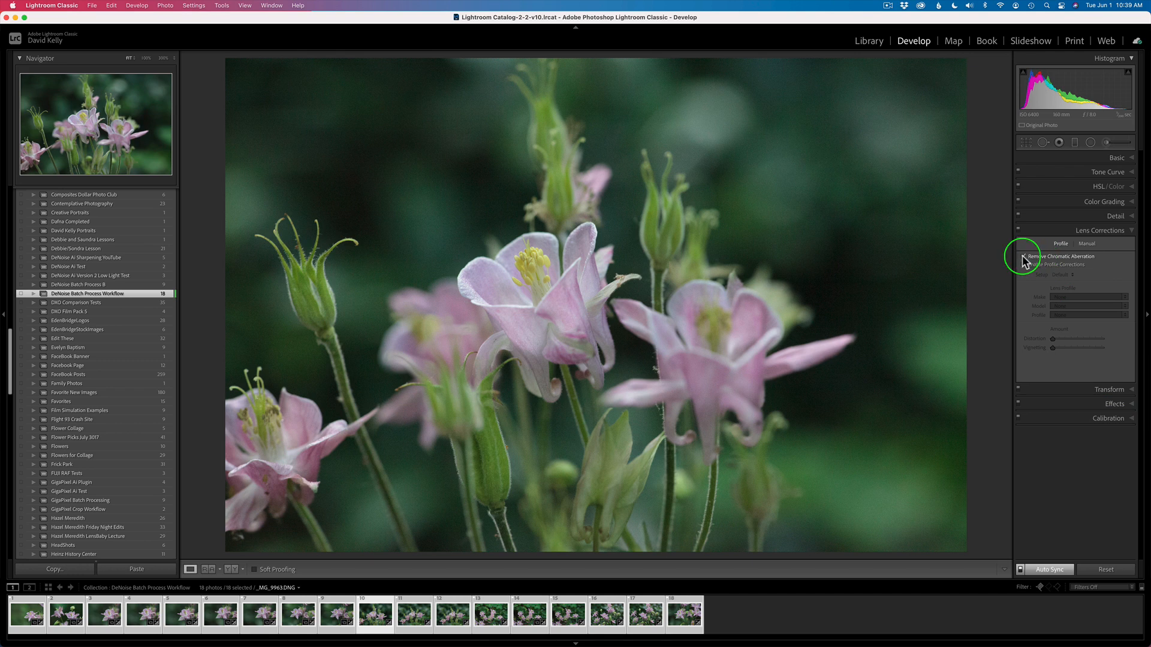
pyautogui.click(1022, 264)
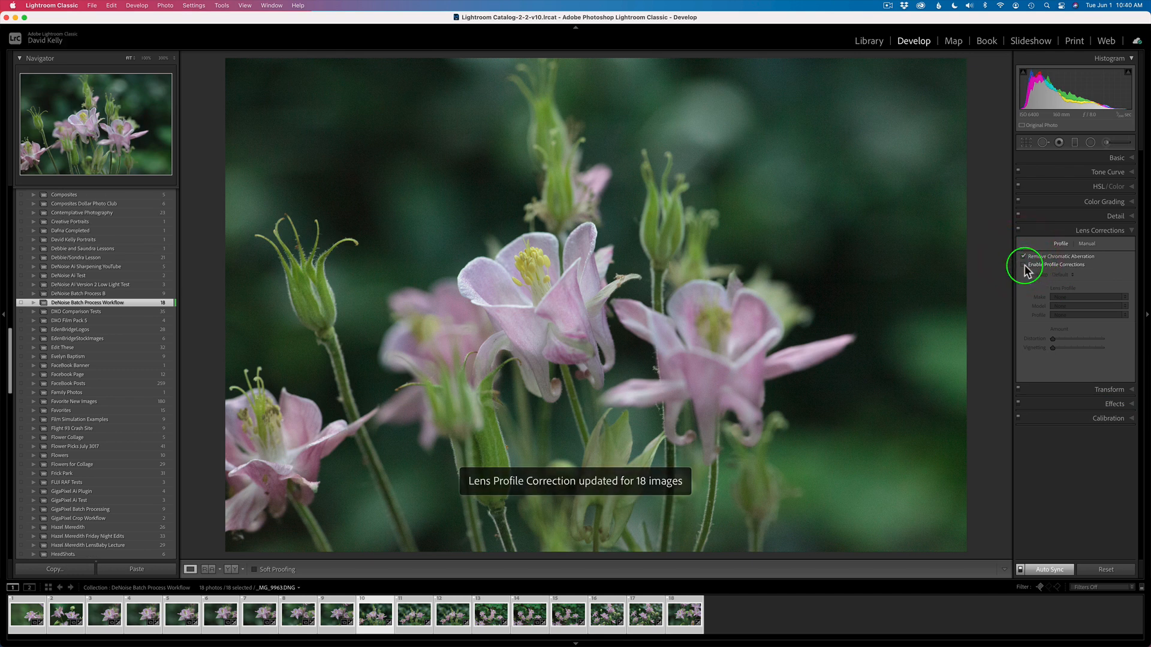
pyautogui.click(1028, 264)
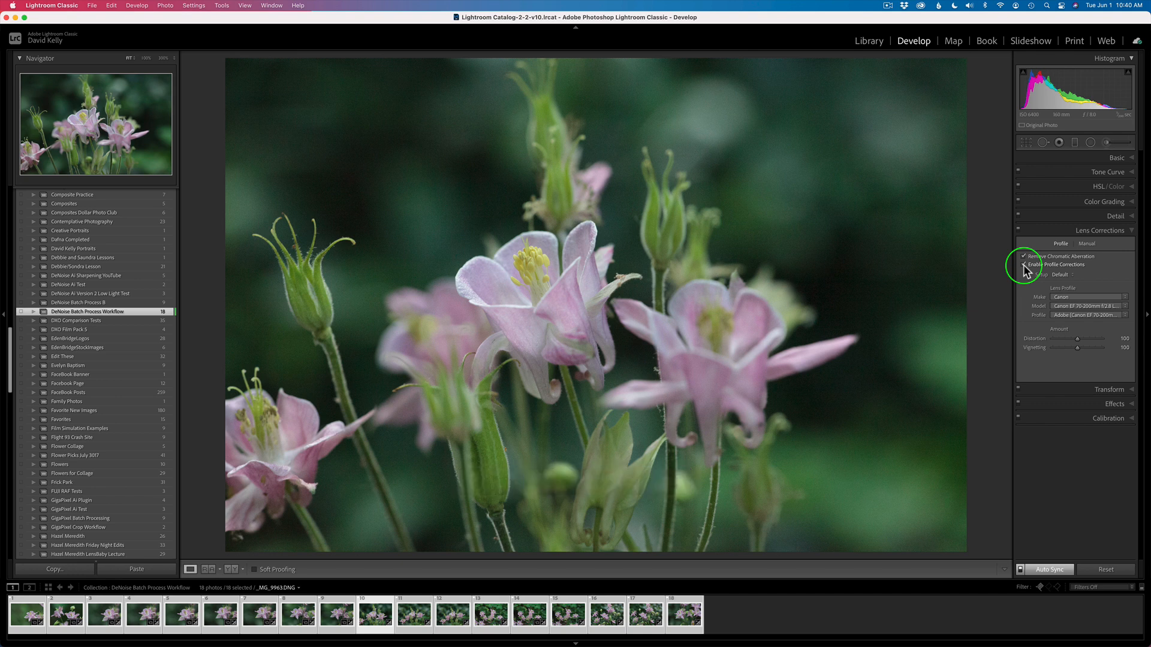
pyautogui.click(1025, 264)
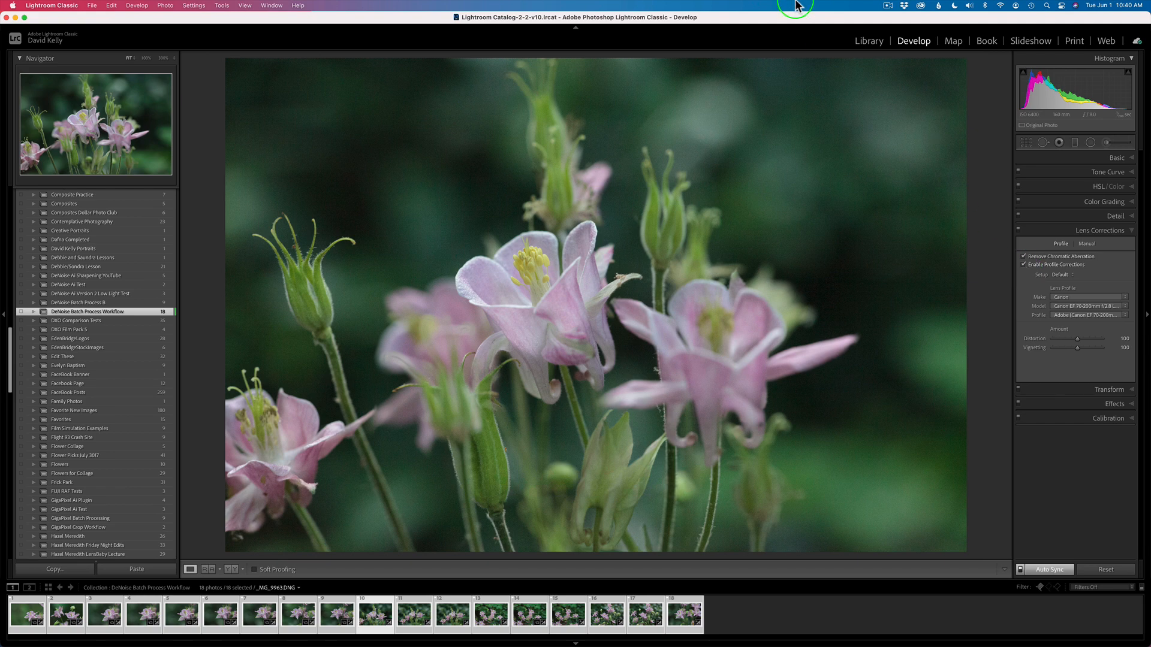
# - Back in the Library grid, filter to the nine ISO 2500 photos and select them all
pyautogui.click(869, 40)
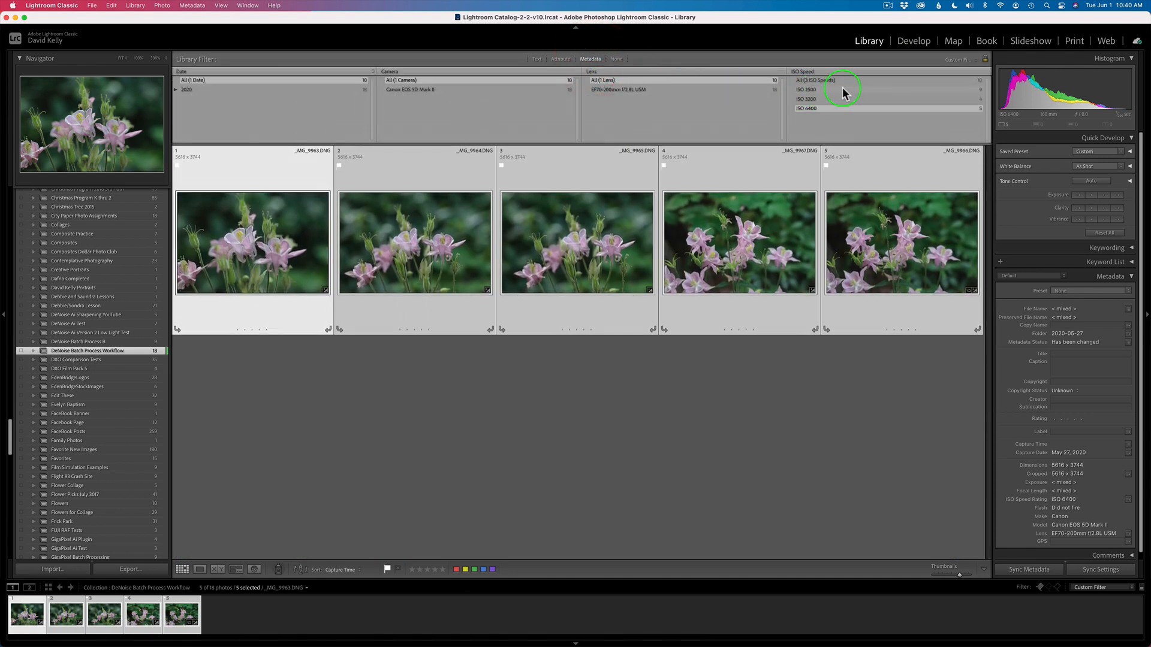
pyautogui.click(806, 89)
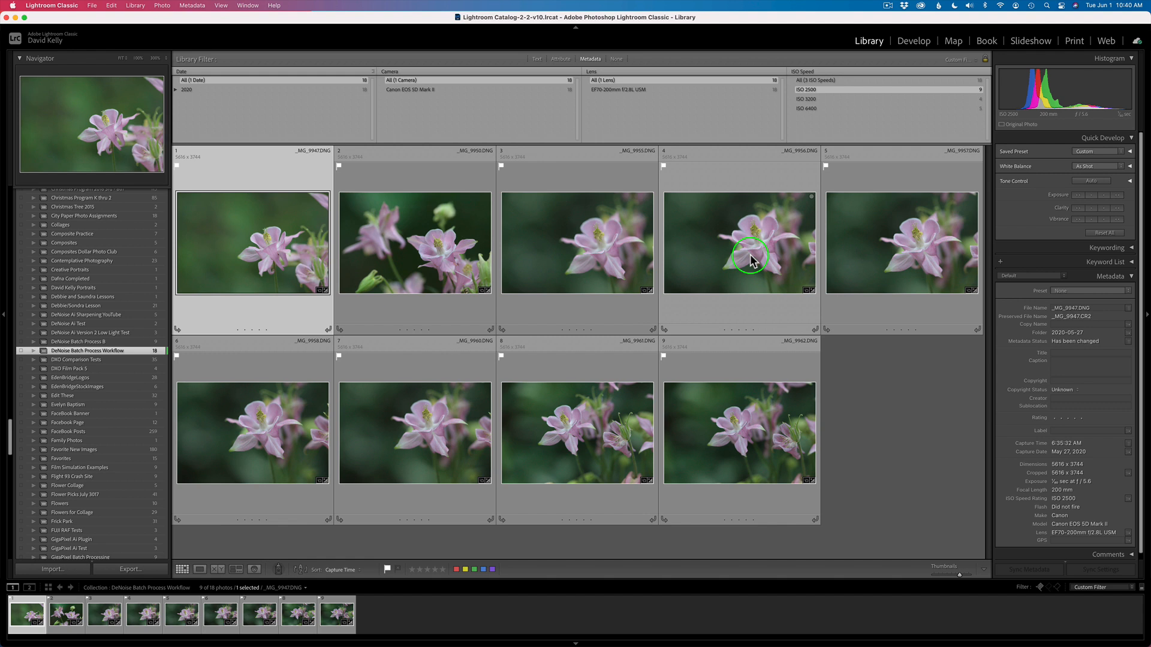
pyautogui.press('cmd+a')
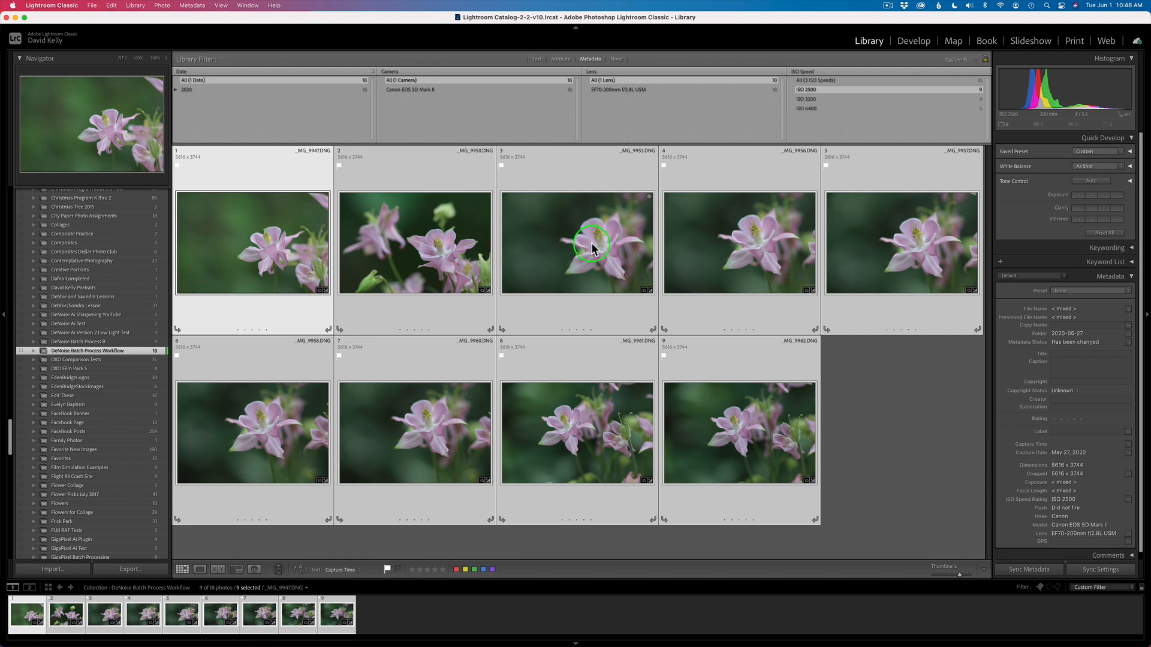
# - Send the selected photos via Edit In > Topaz DeNoise AI, bringing up the copy options
pyautogui.rightClick(591, 248)
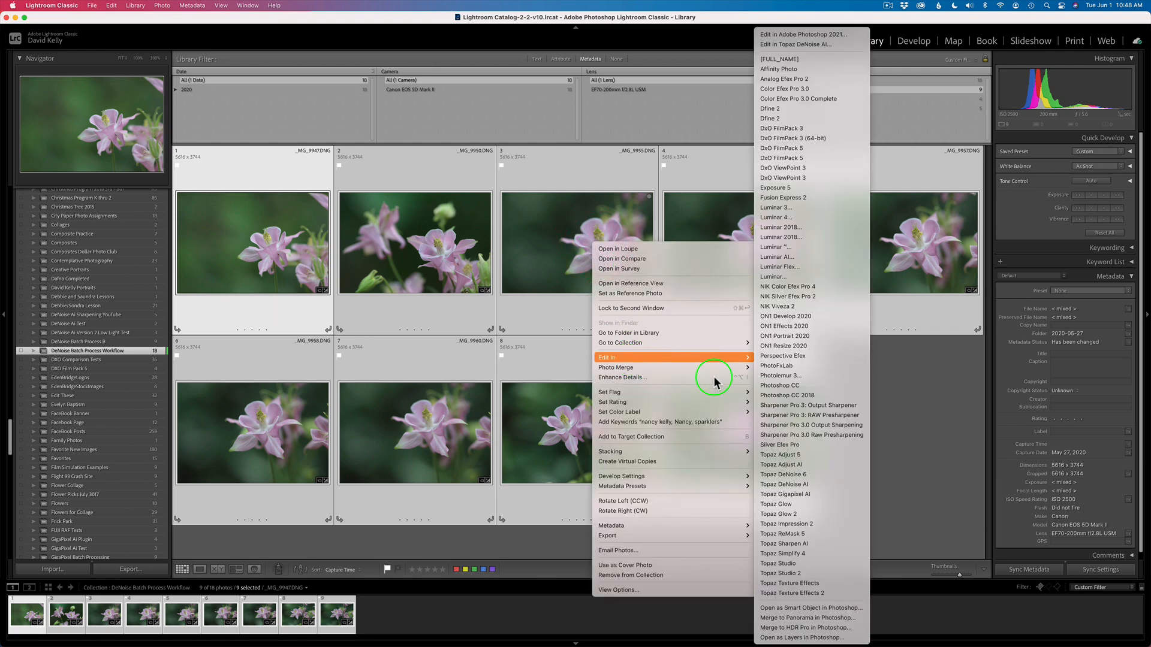
pyautogui.moveTo(796, 505)
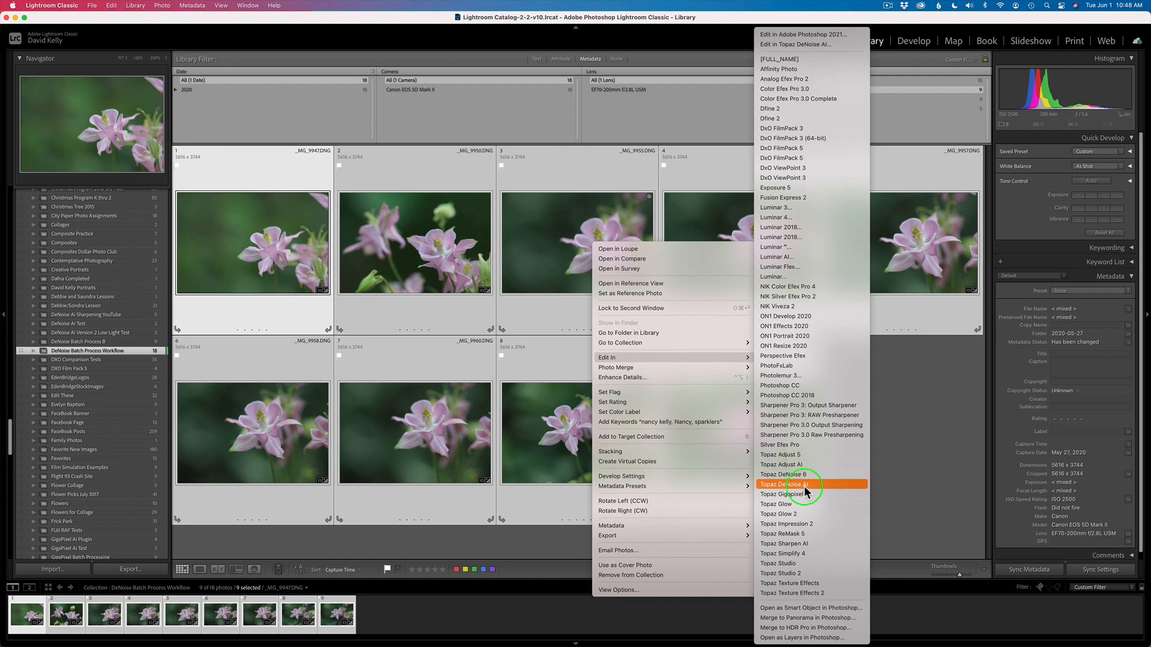
pyautogui.click(785, 484)
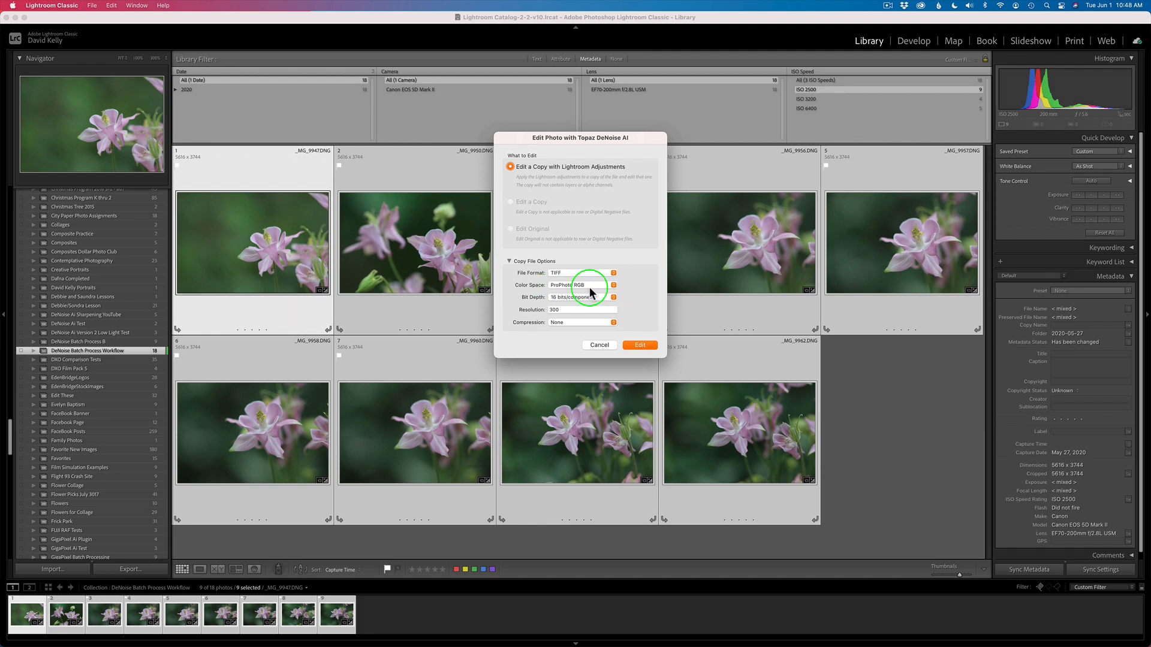
# - Keep ProPhoto RGB and 16 bits/component for the TIFF copies and confirm Edit to launch DeNoise AI
pyautogui.click(612, 285)
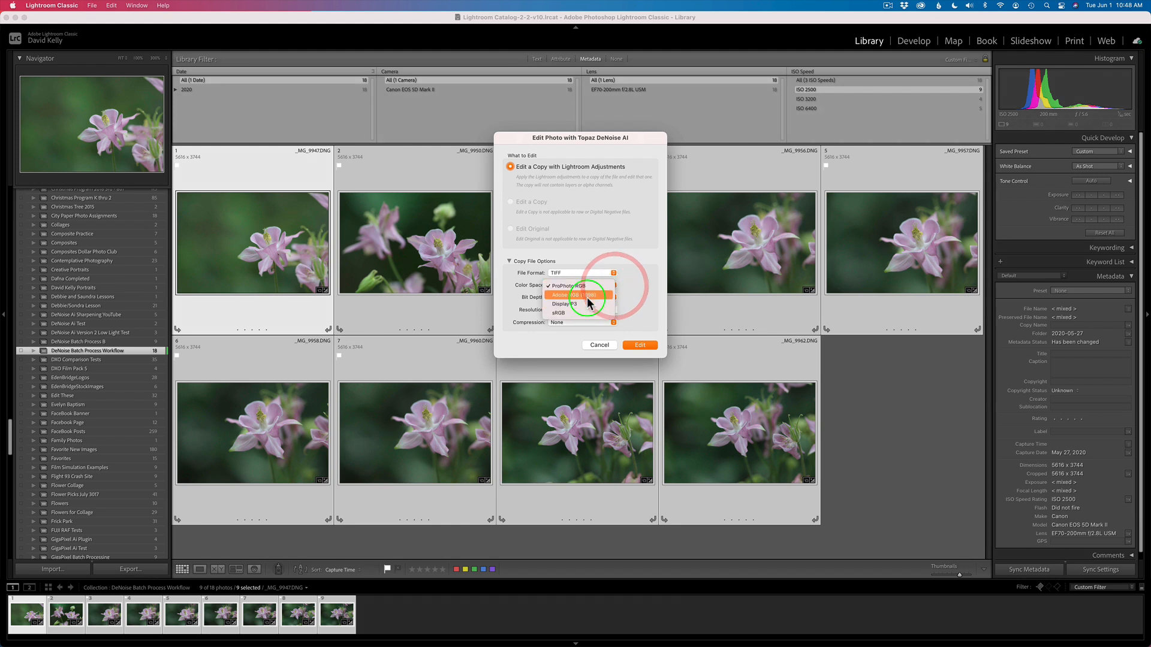
pyautogui.click(578, 286)
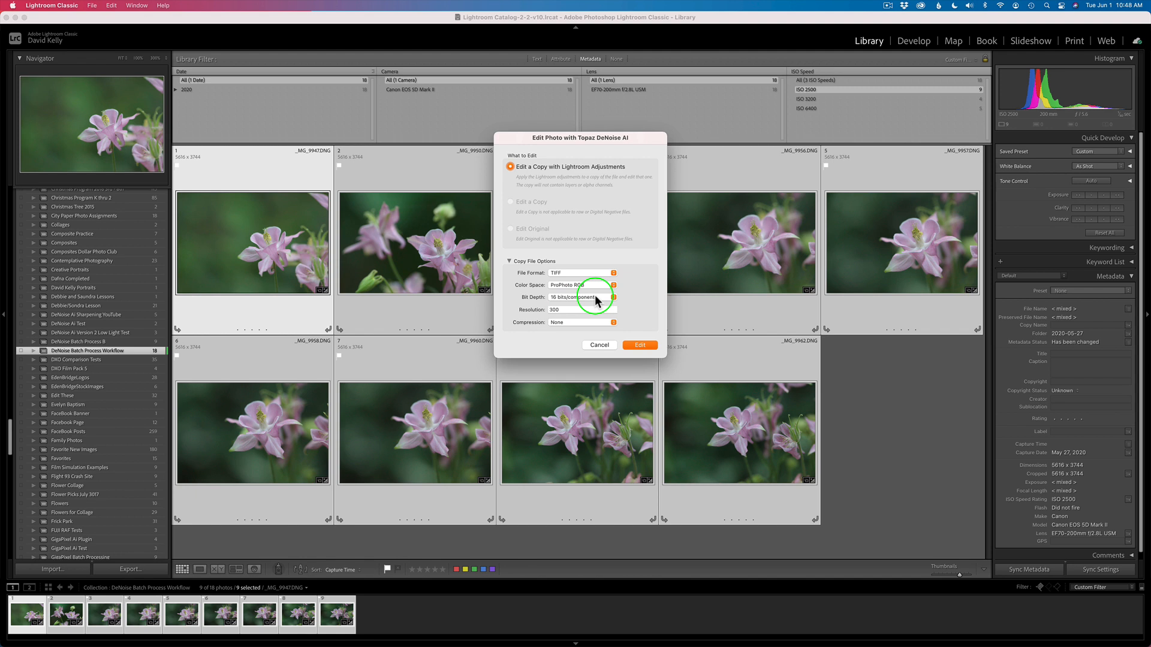
pyautogui.click(583, 297)
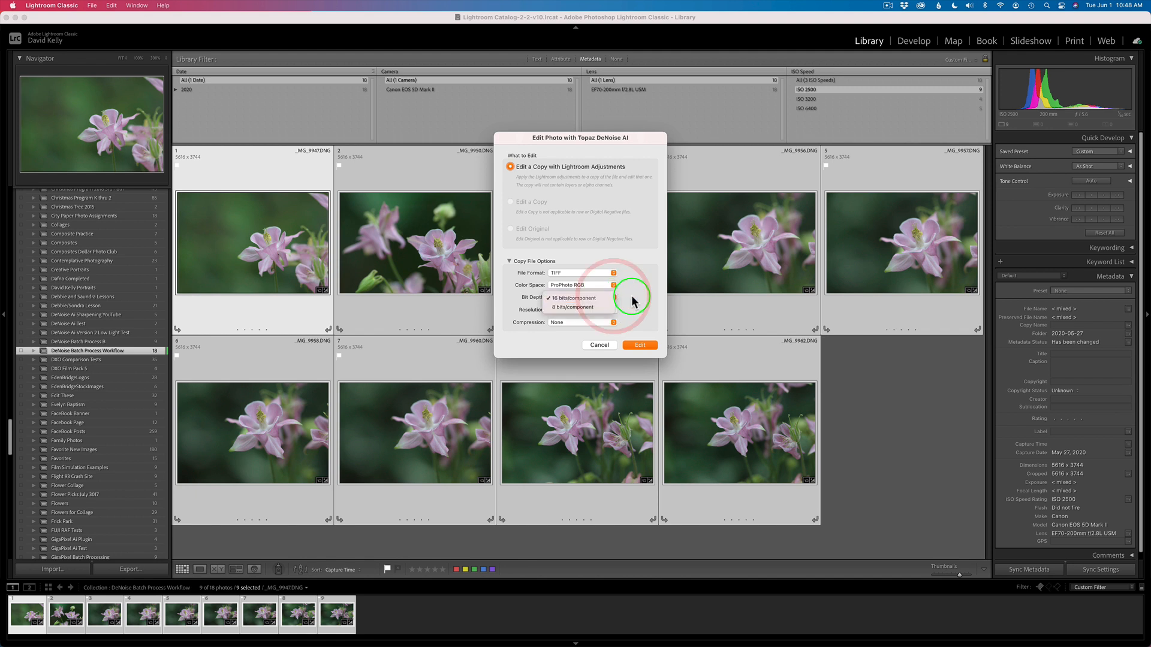
pyautogui.click(574, 298)
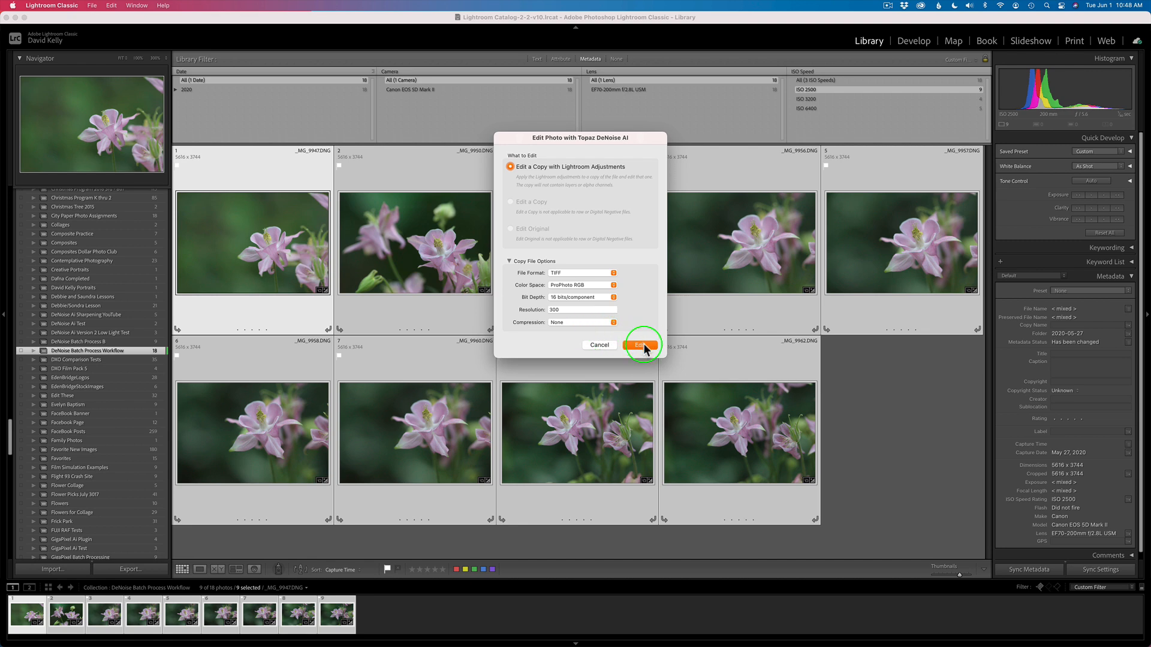
pyautogui.click(640, 345)
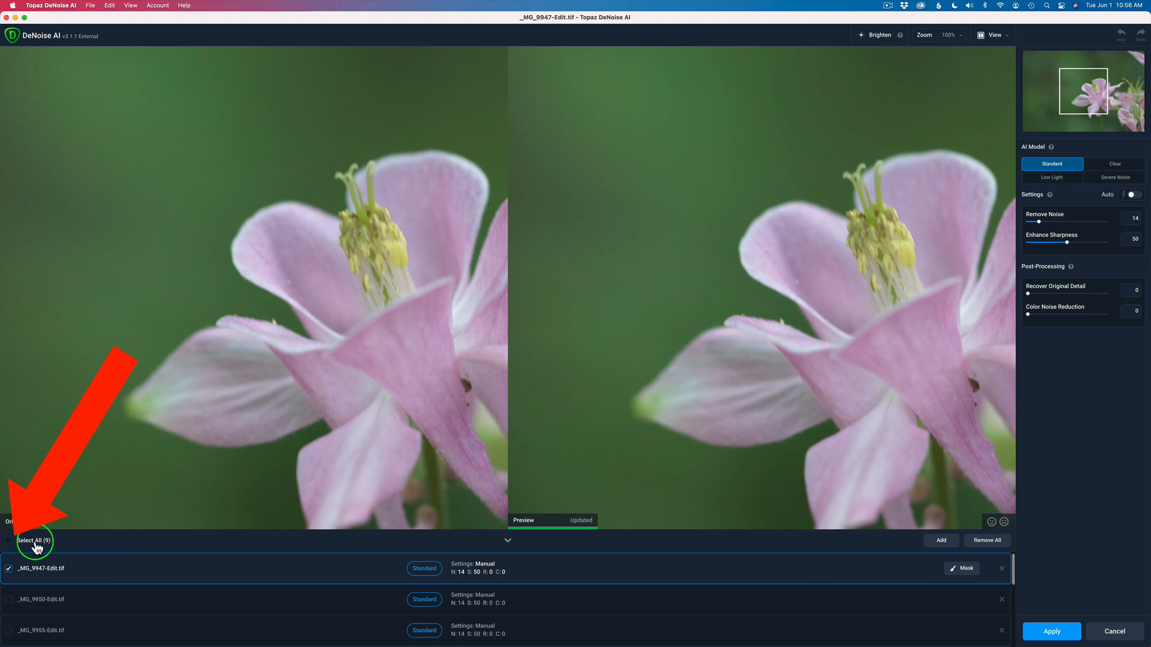
# - Select all nine TIFFs in the queue and enable Auto noise removal settings for the preview
pyautogui.click(7, 541)
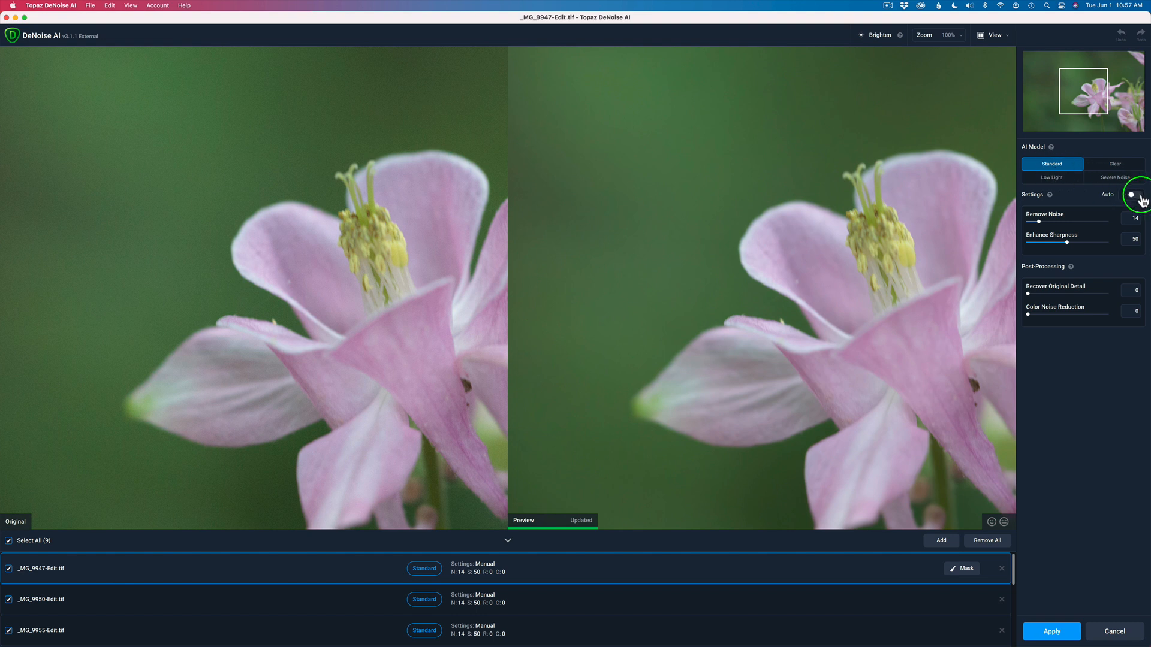
pyautogui.click(1133, 194)
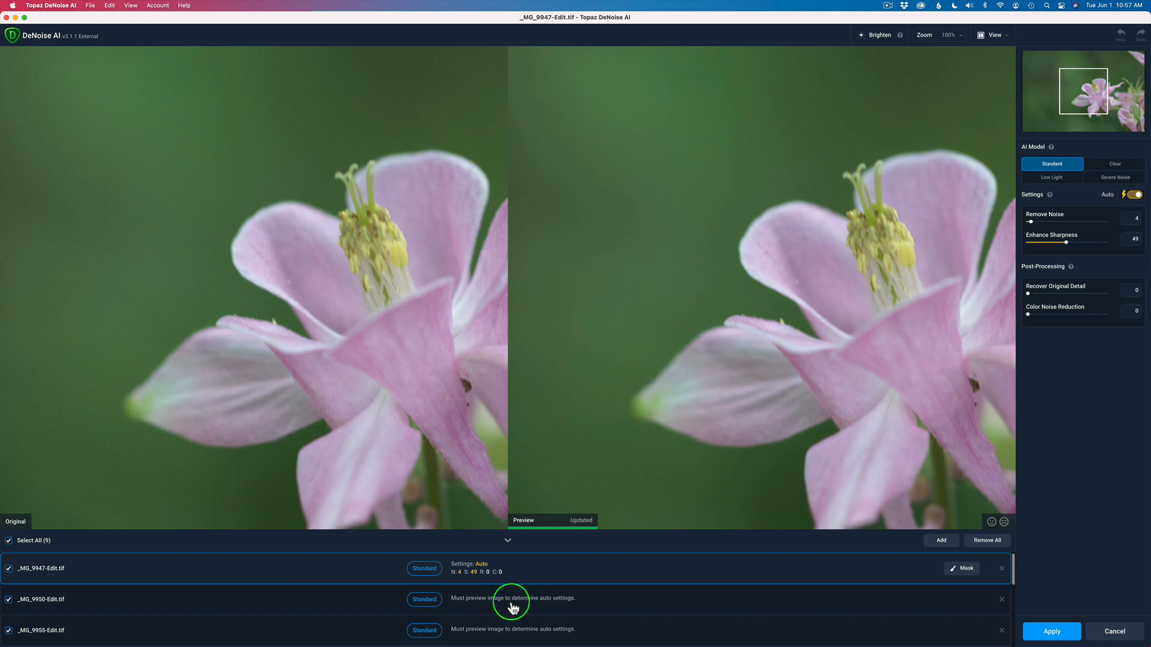
pyautogui.moveTo(507, 606)
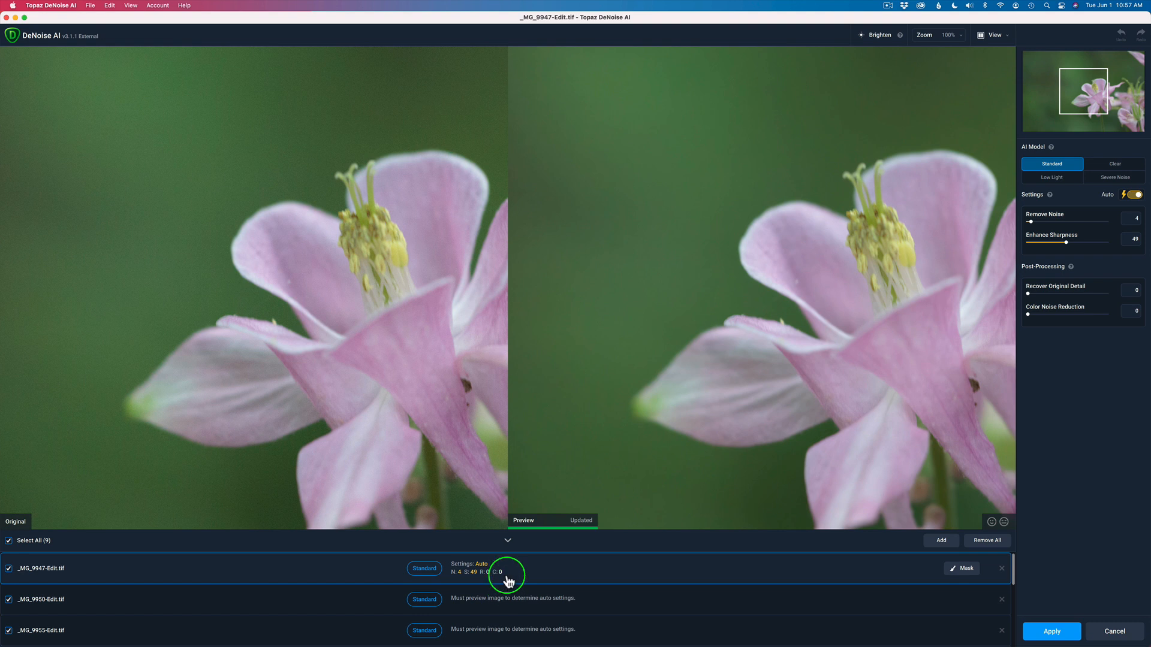
pyautogui.moveTo(612, 407)
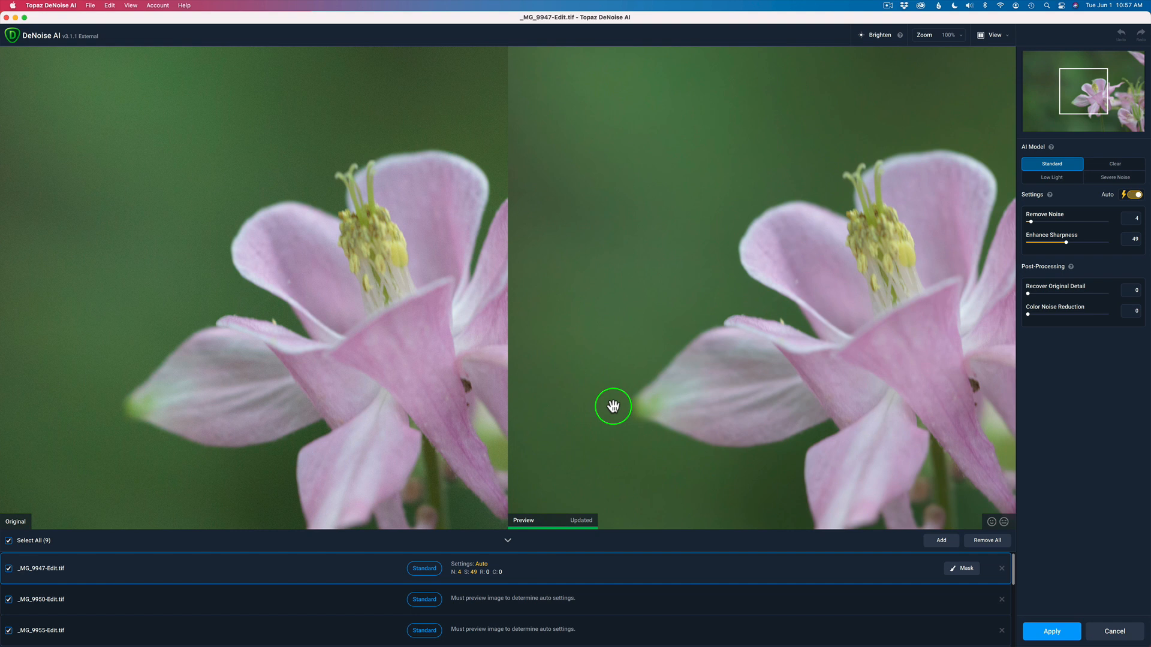
pyautogui.moveTo(885, 289)
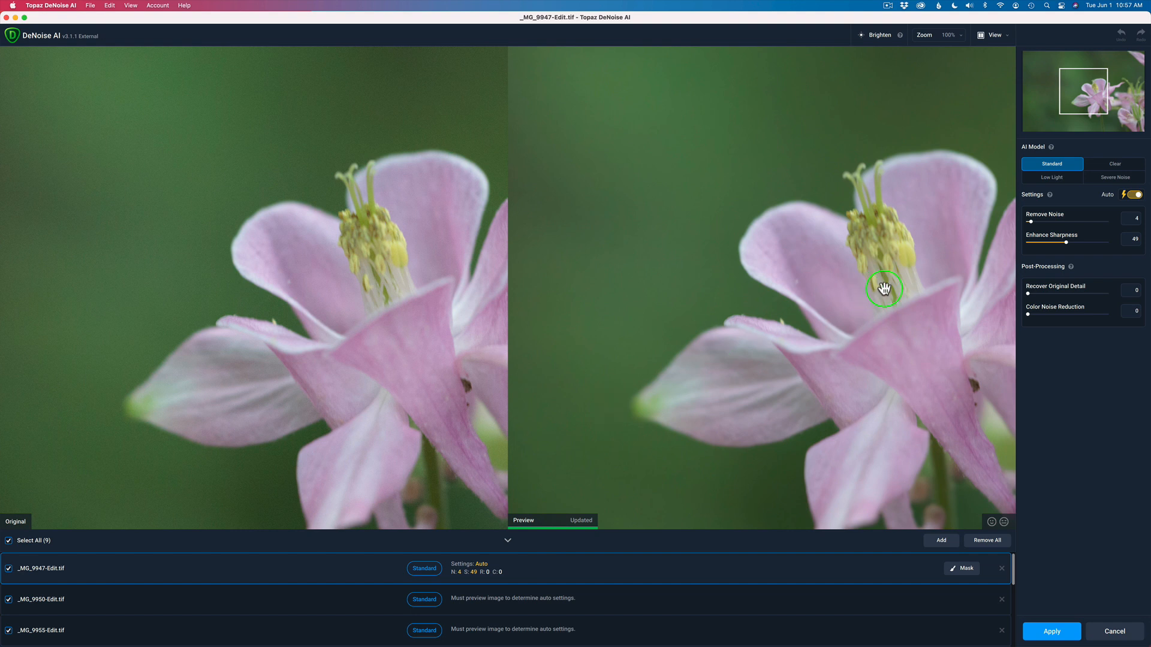
pyautogui.moveTo(1079, 222)
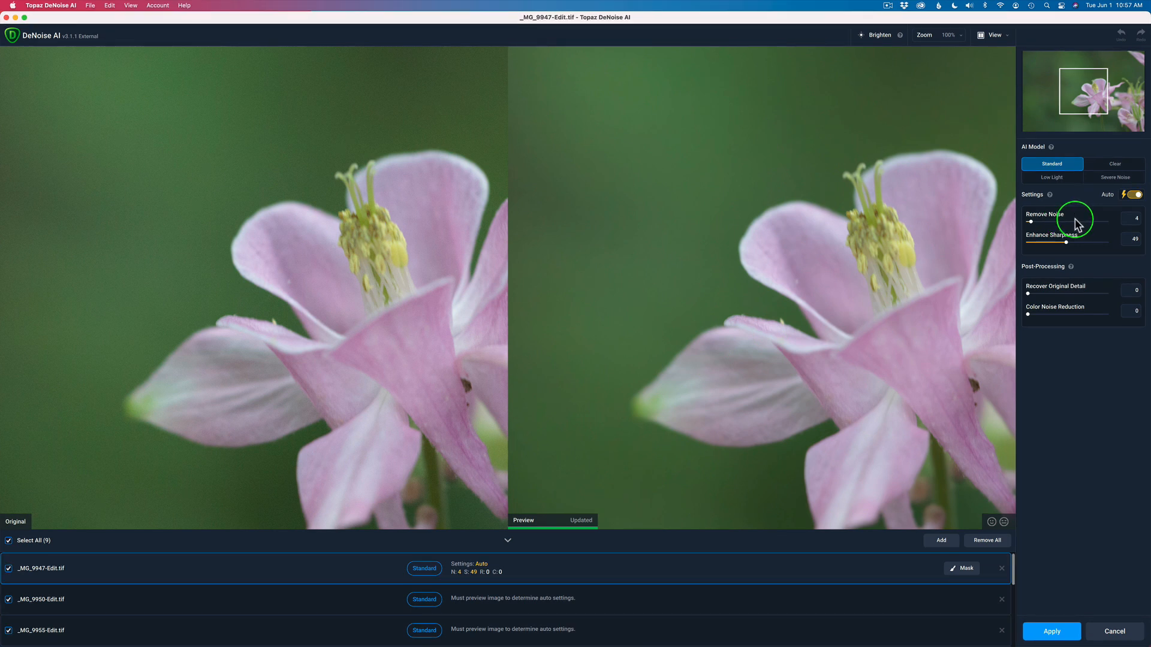
pyautogui.moveTo(1063, 248)
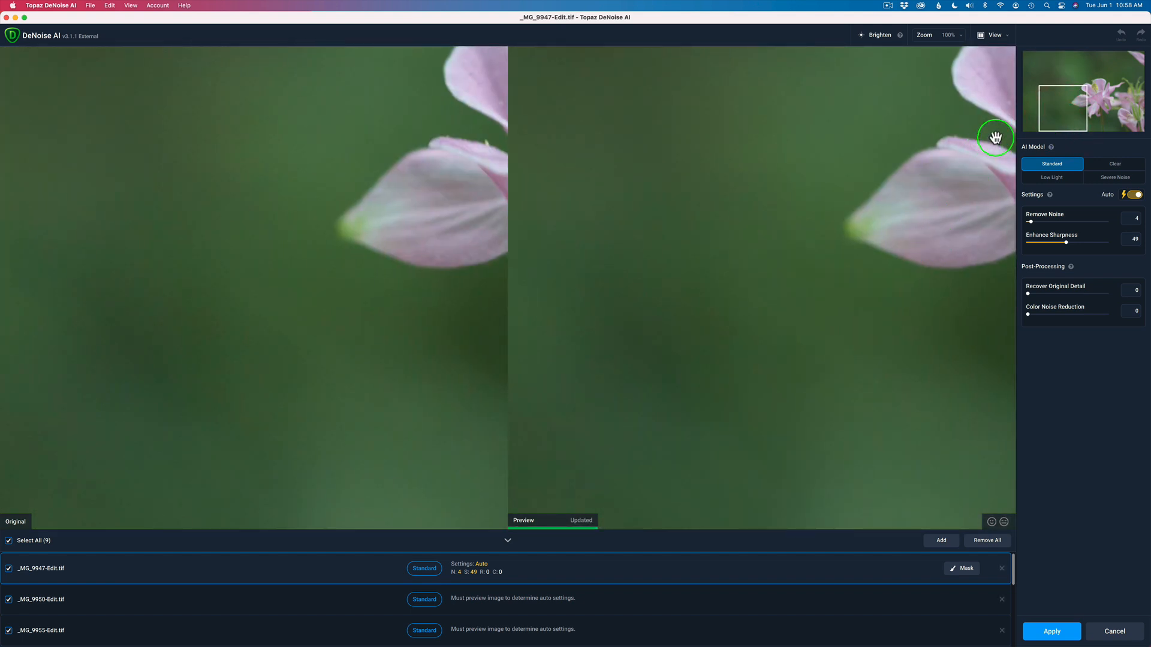
# - Set Remove Noise manually to 10 with sharpness 49, applied to all nine TIFFs
pyautogui.moveTo(995, 138); pyautogui.dragTo(844, 268)
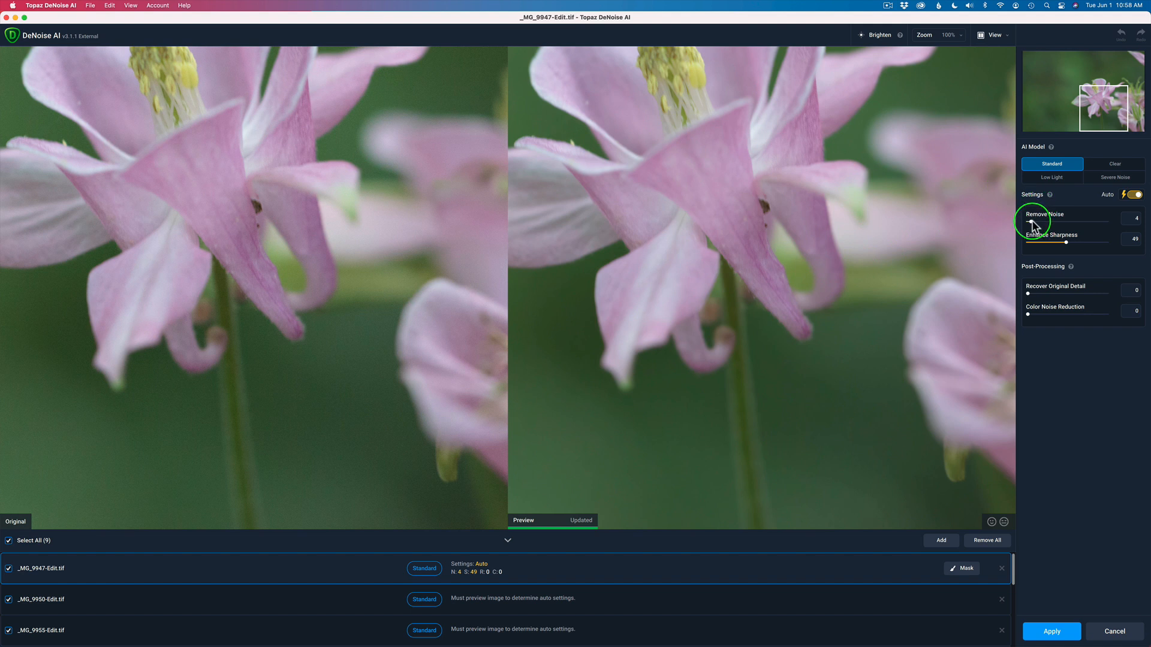
pyautogui.moveTo(1035, 227); pyautogui.dragTo(1046, 227)
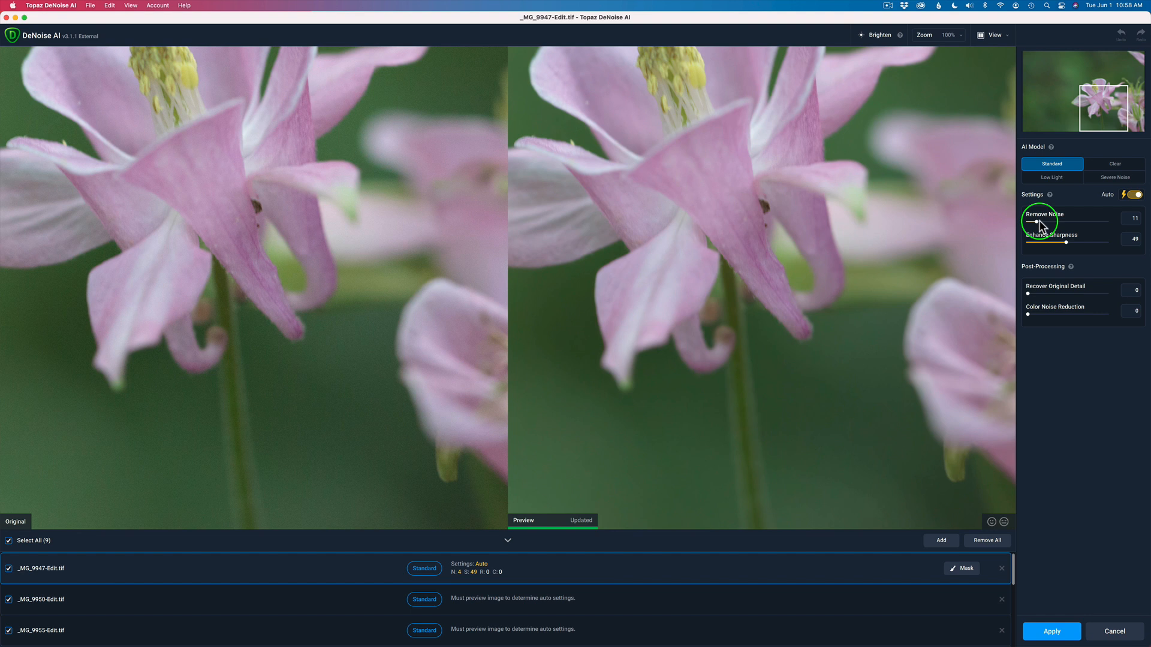
pyautogui.moveTo(1044, 226); pyautogui.dragTo(1041, 226)
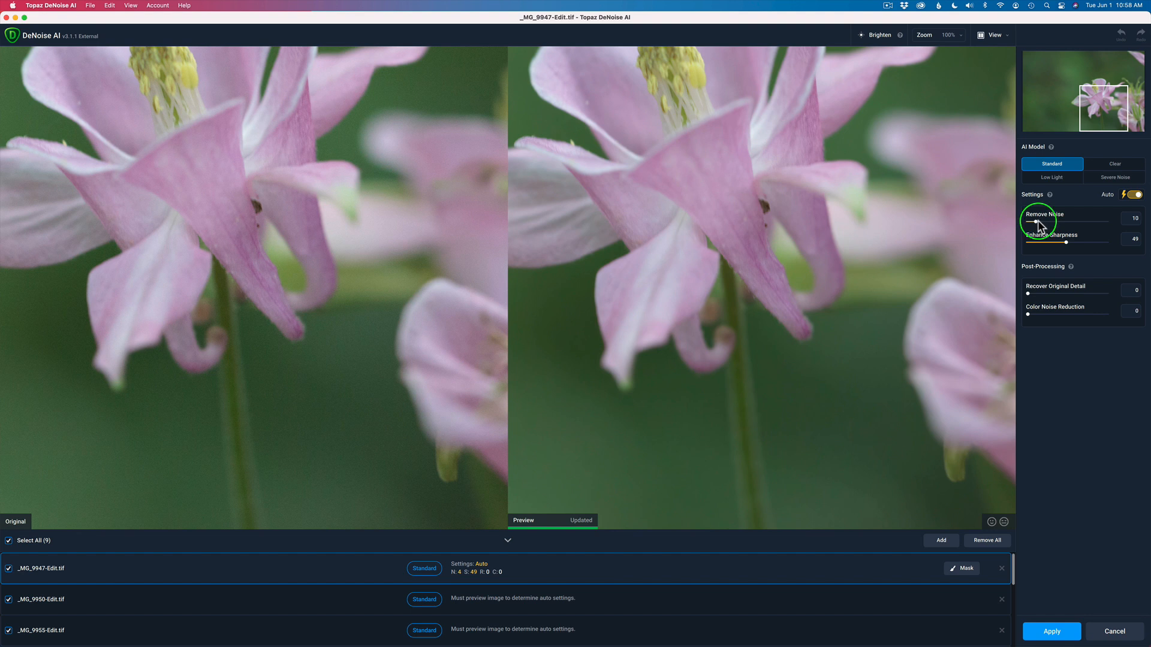
pyautogui.click(1136, 195)
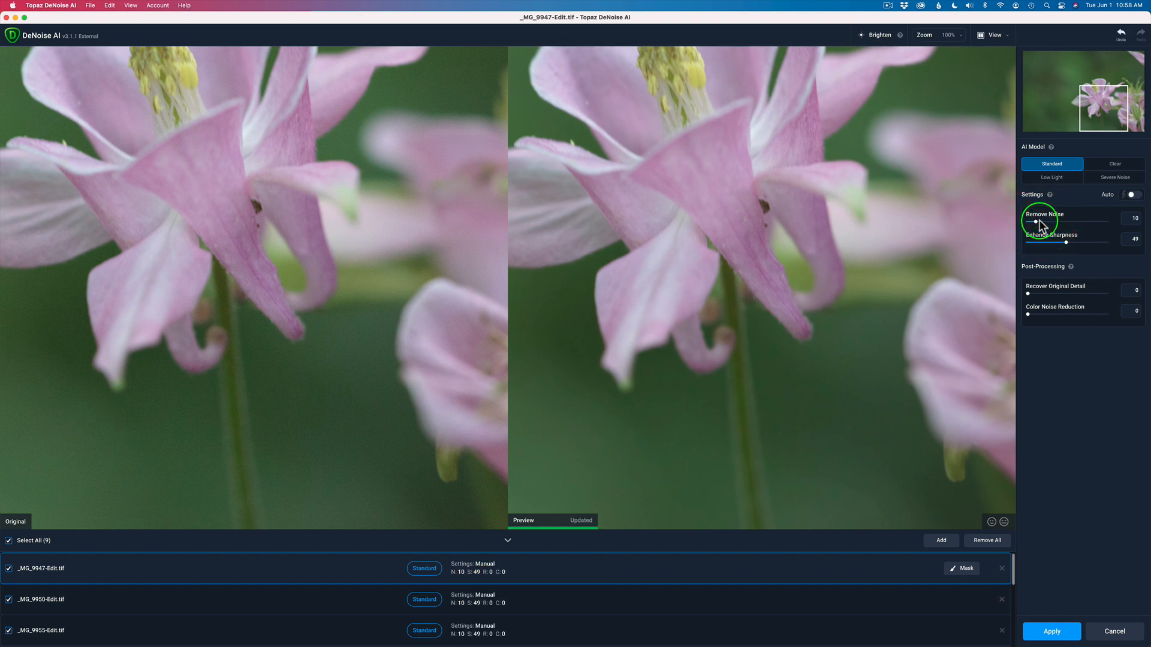
pyautogui.moveTo(888, 145)
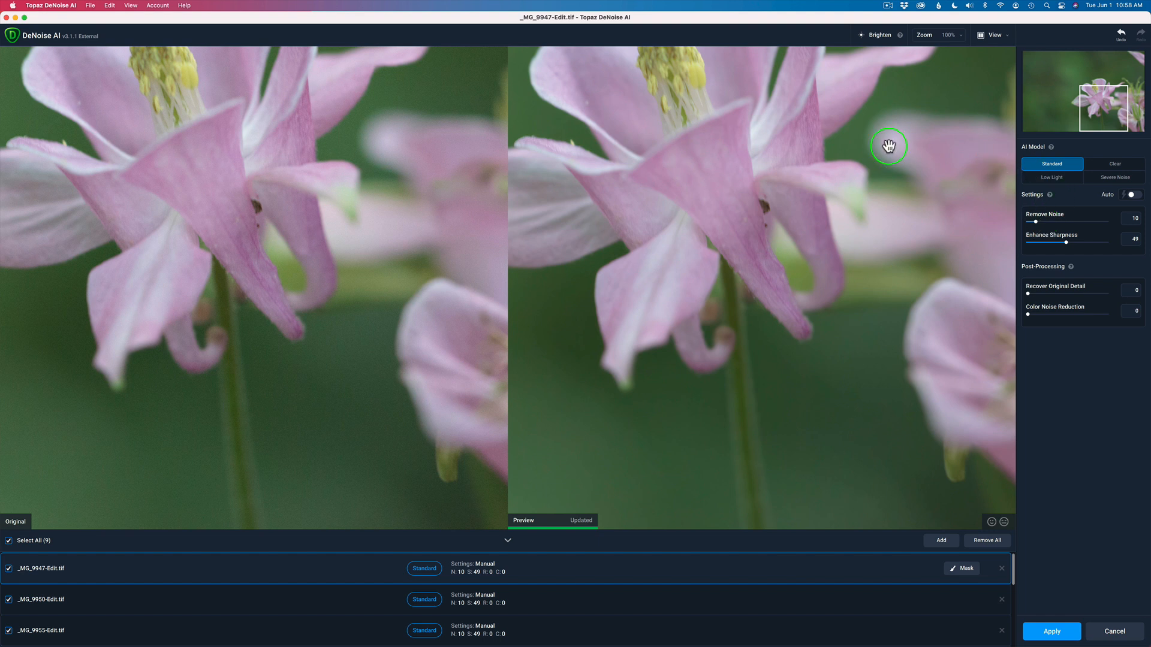
pyautogui.moveTo(888, 145); pyautogui.dragTo(705, 457)
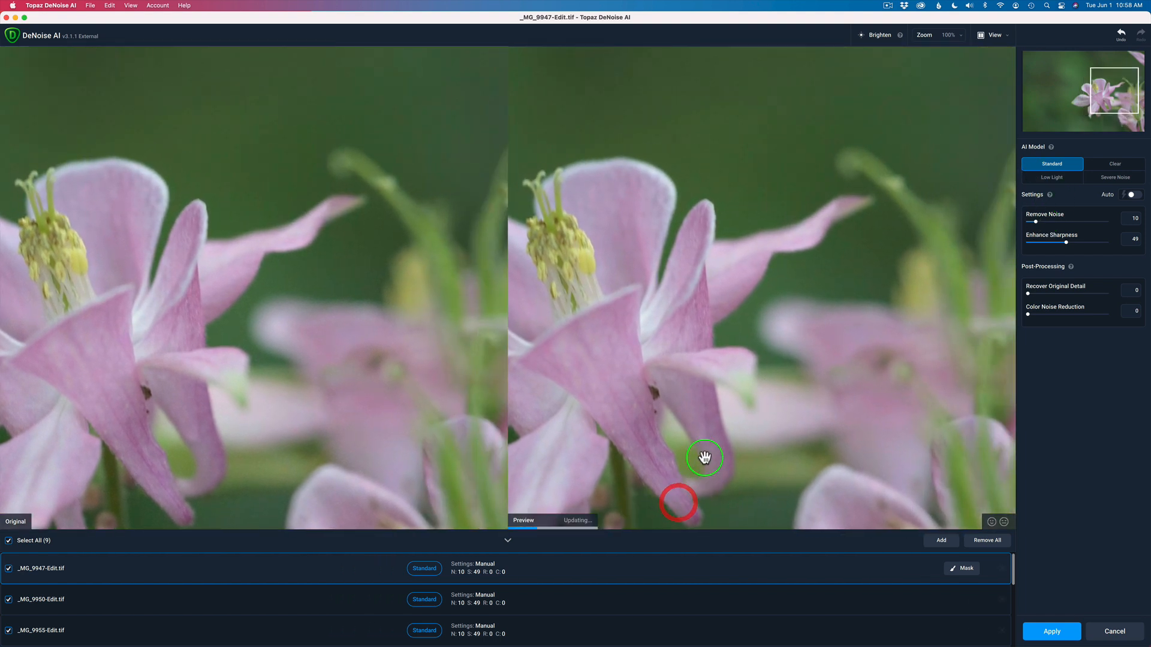
pyautogui.moveTo(705, 457); pyautogui.dragTo(842, 265)
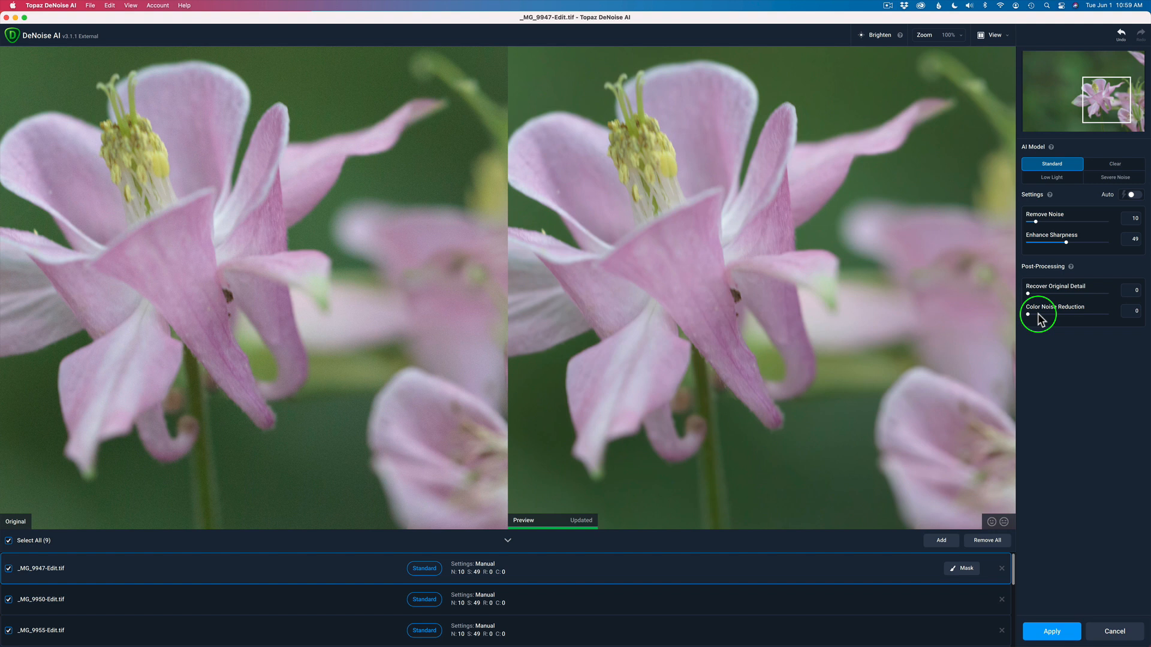
pyautogui.moveTo(542, 636)
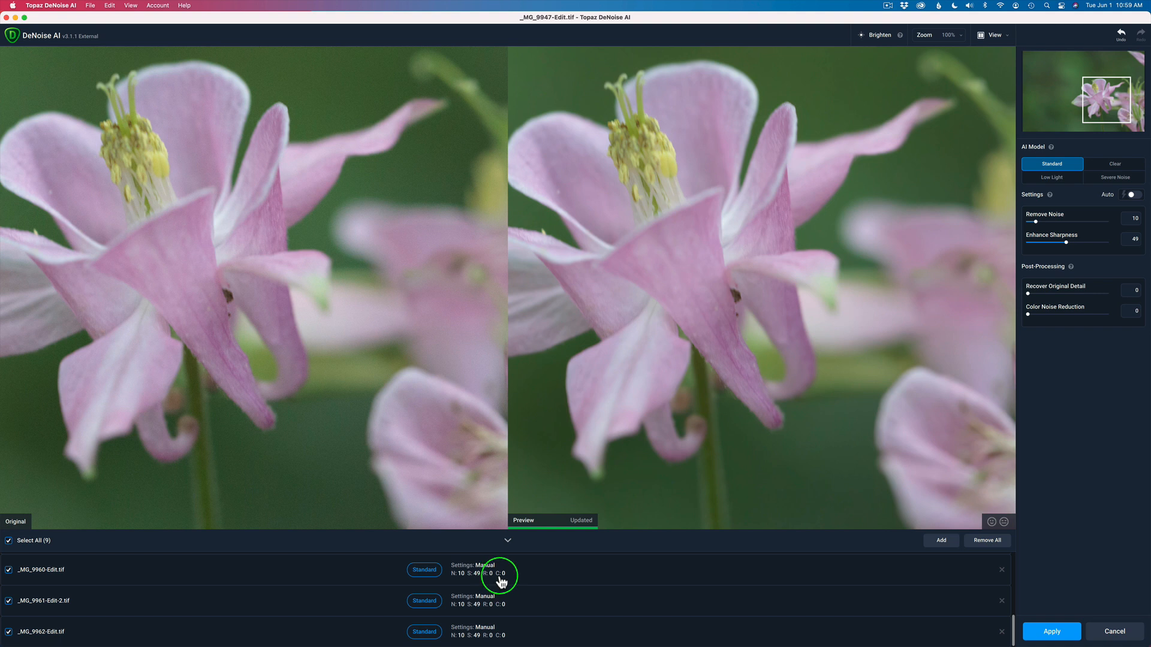
pyautogui.moveTo(633, 597)
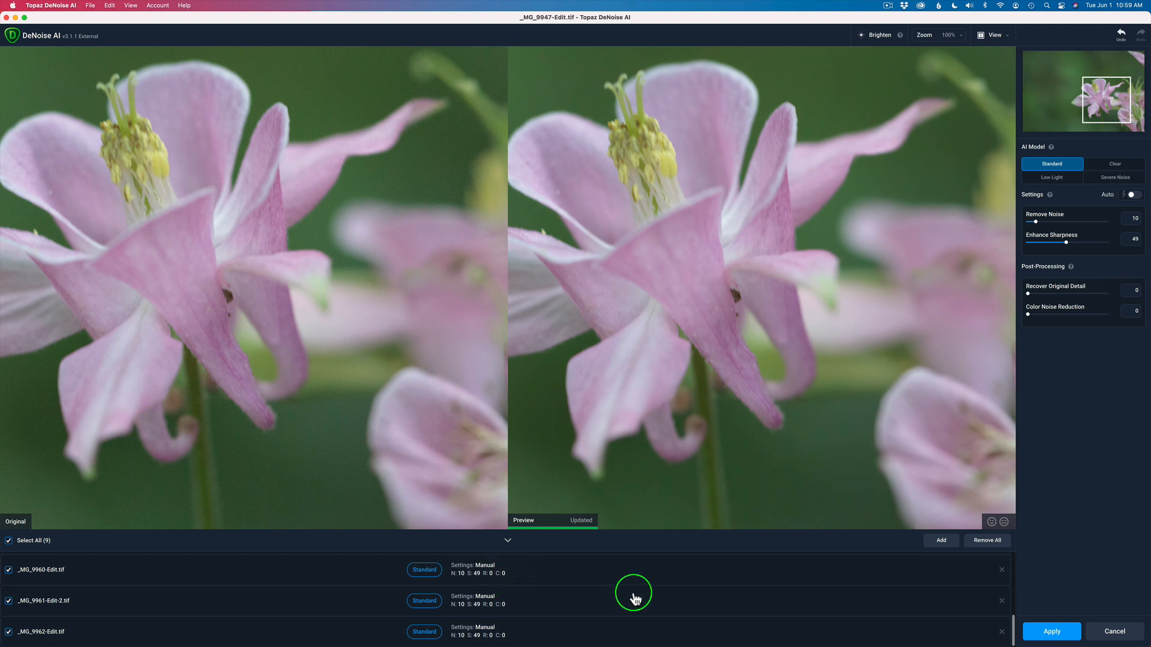
pyautogui.moveTo(966, 540)
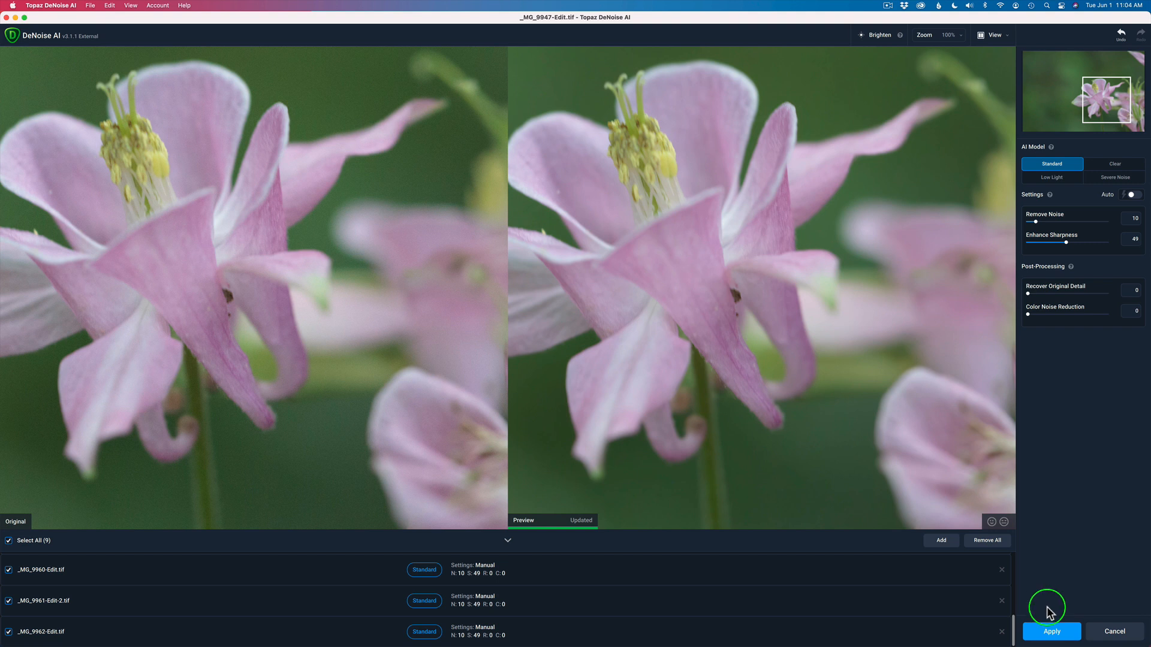
# - Apply to start batch denoising all nine TIFFs
pyautogui.click(1052, 632)
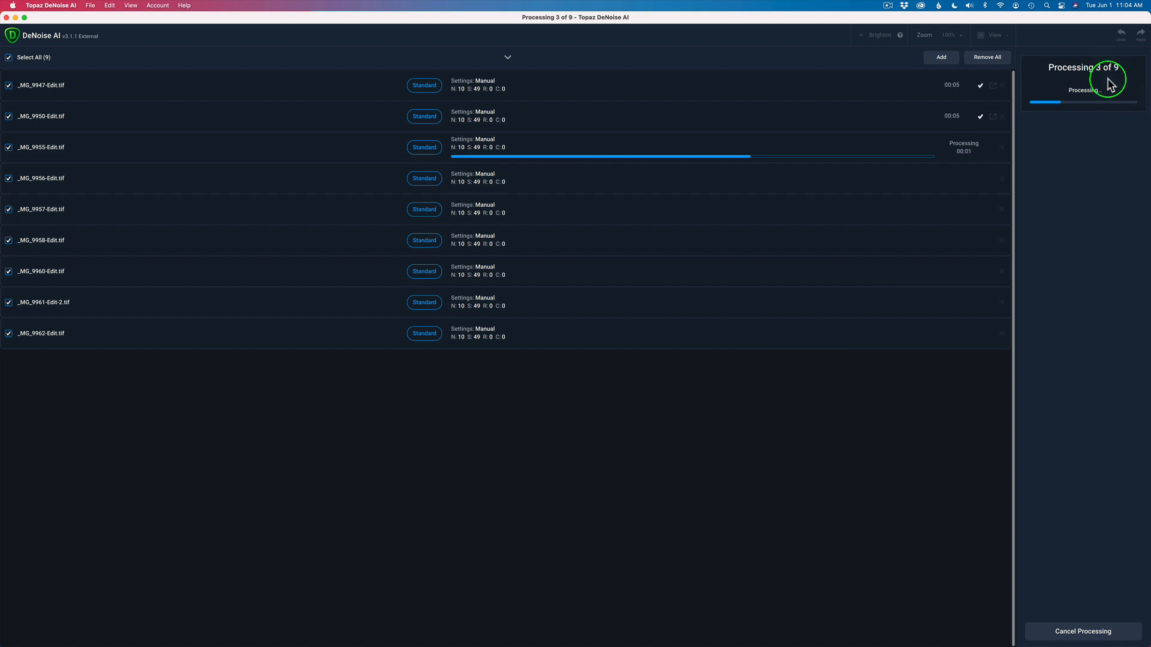
pyautogui.moveTo(1089, 211)
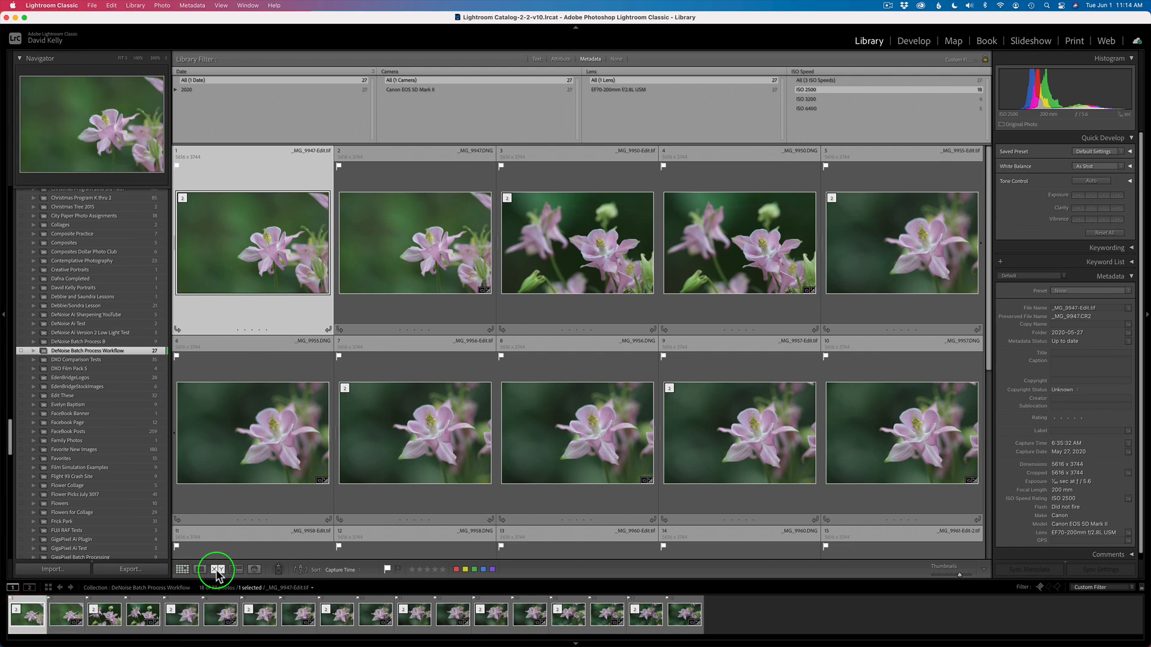
pyautogui.click(217, 569)
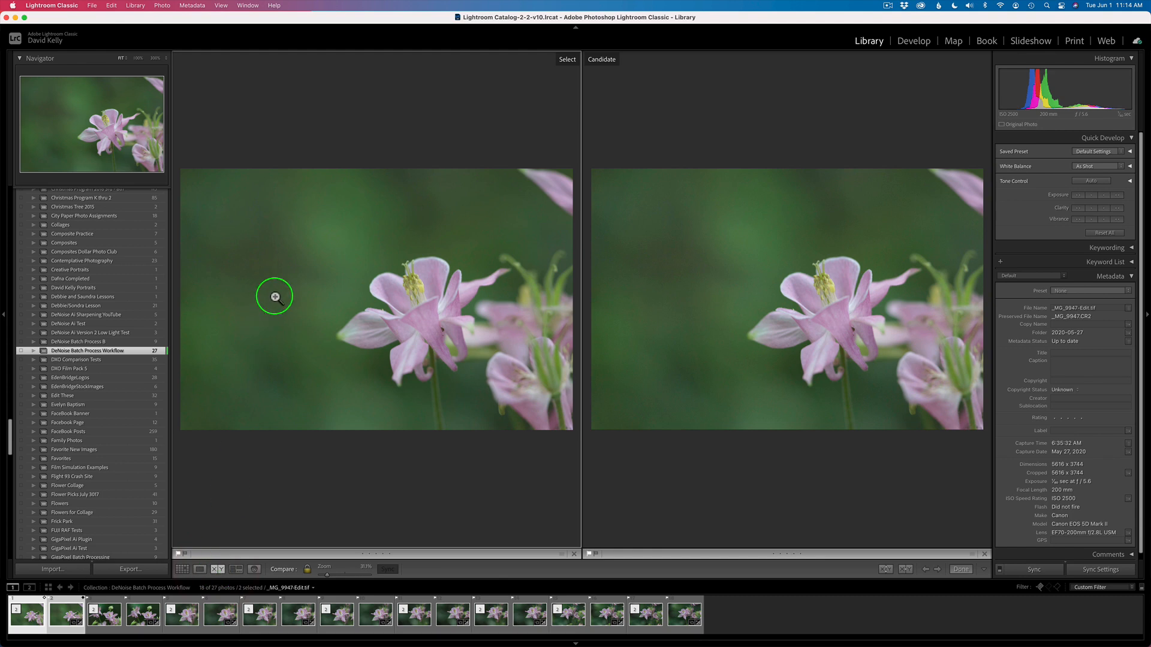
pyautogui.click(273, 296)
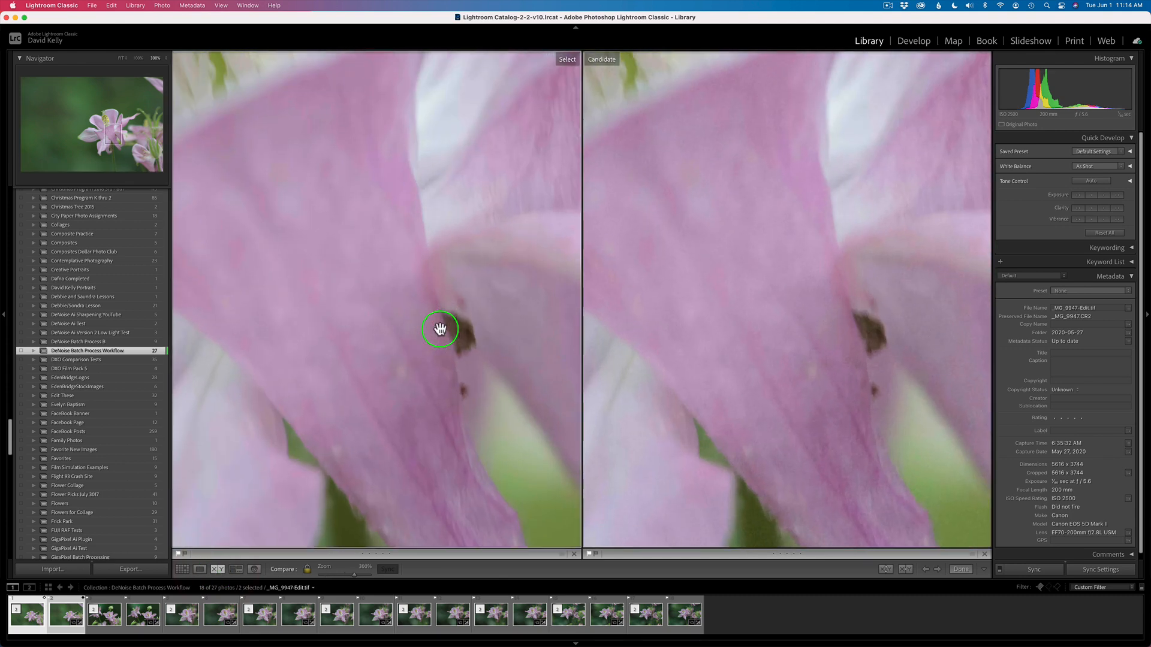
pyautogui.moveTo(440, 329); pyautogui.dragTo(415, 279)
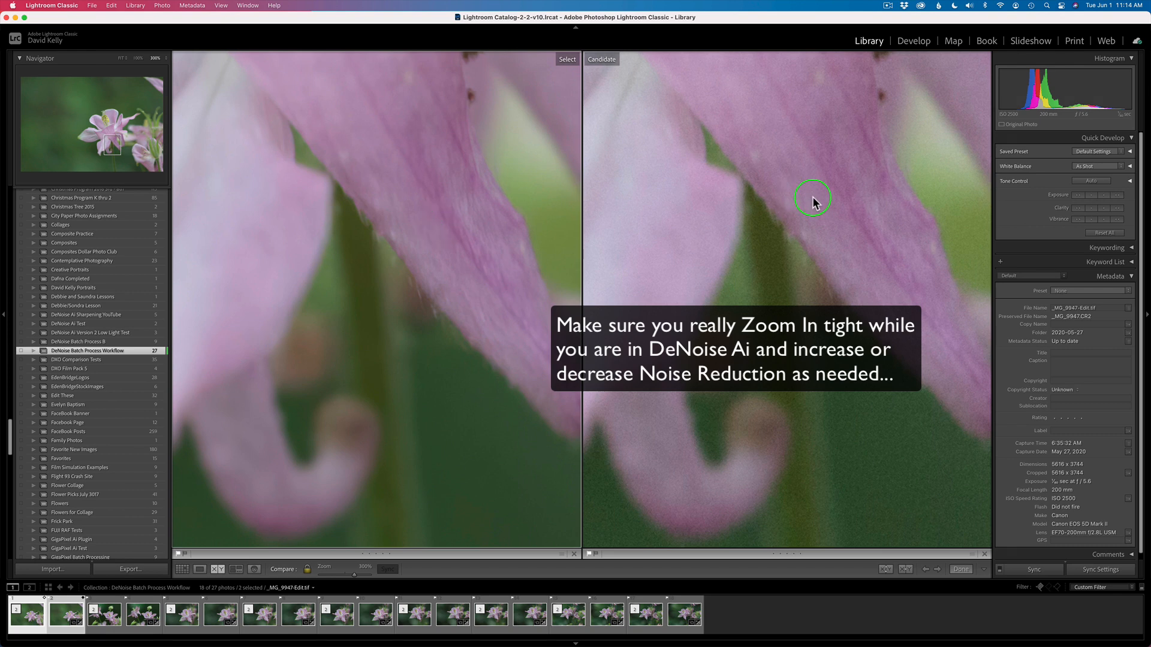
pyautogui.moveTo(784, 298)
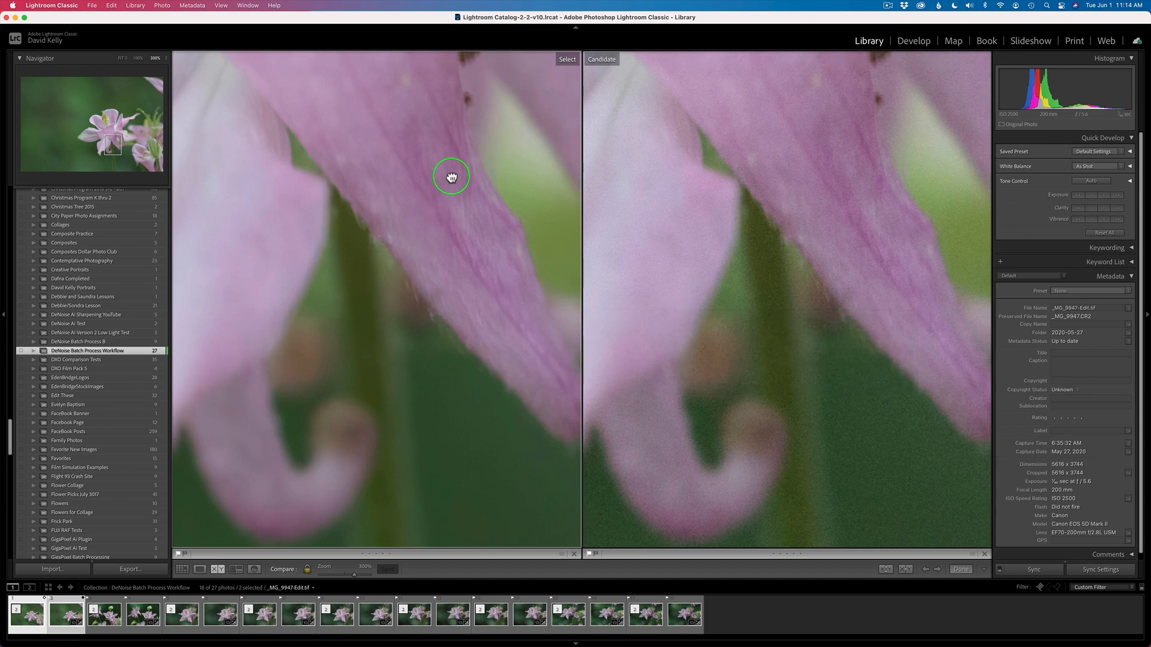
pyautogui.moveTo(452, 176); pyautogui.dragTo(534, 305)
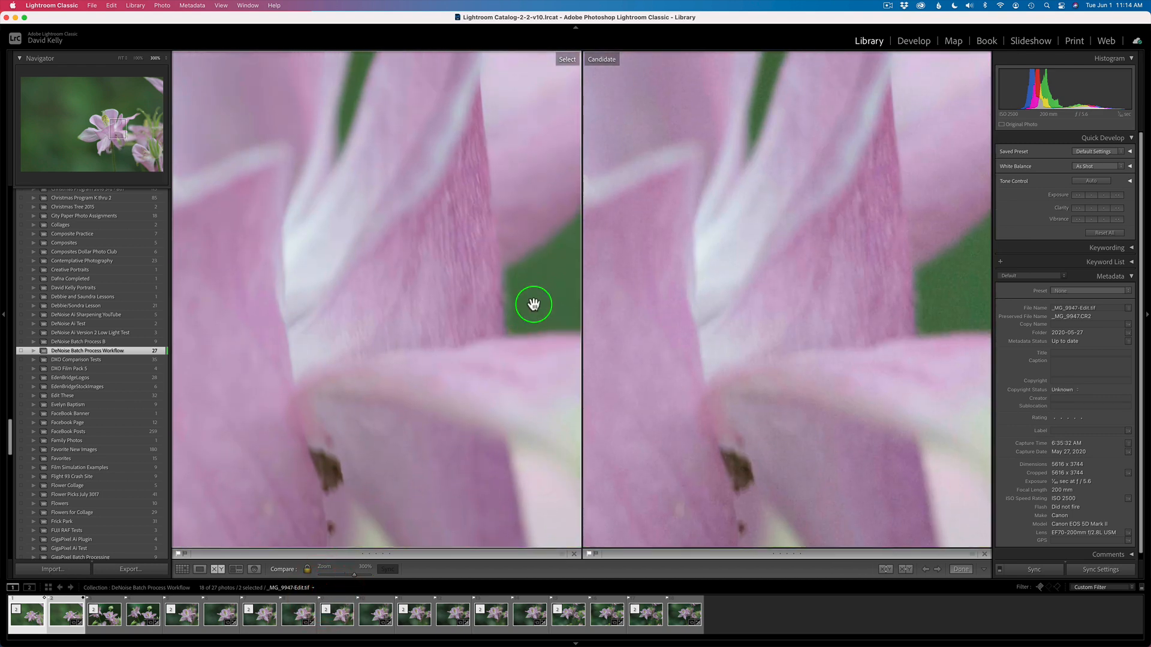
pyautogui.moveTo(281, 565)
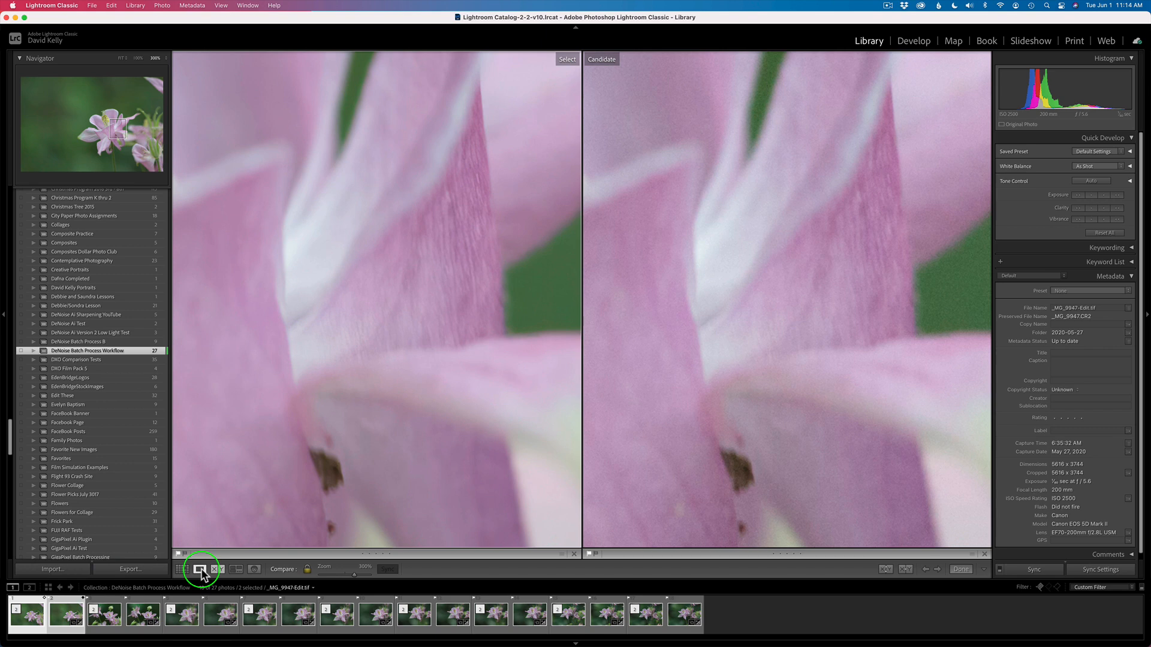
pyautogui.click(200, 568)
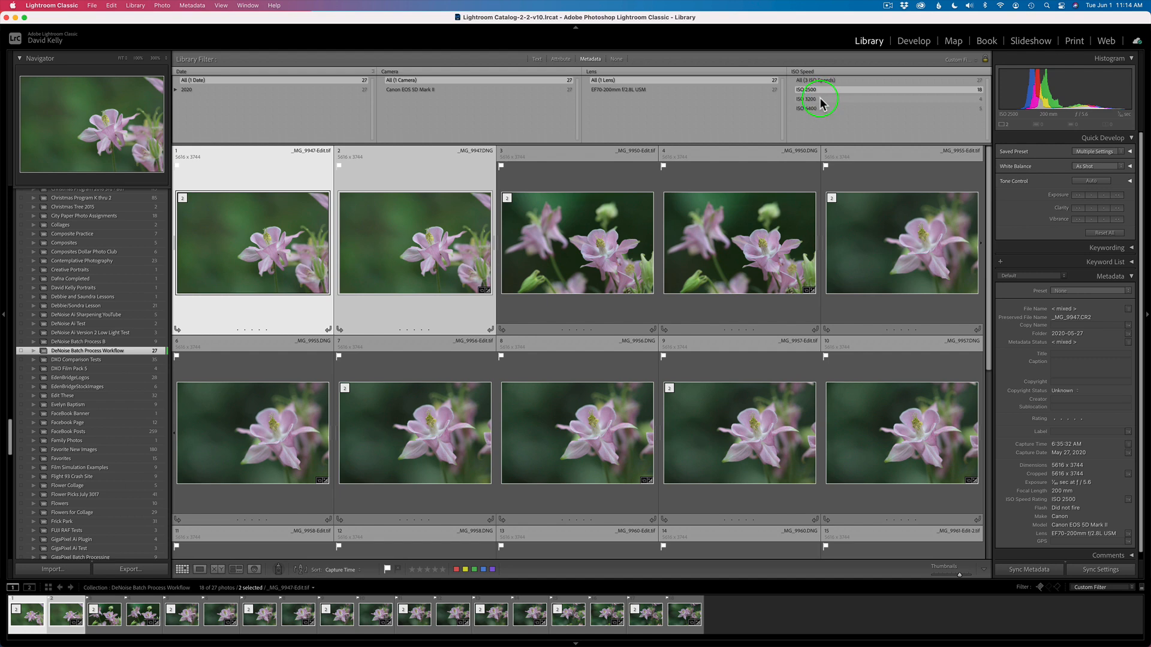
# - Filter the grid by ISO 3200 in the metadata bar and select the first of the four photos
pyautogui.click(807, 99)
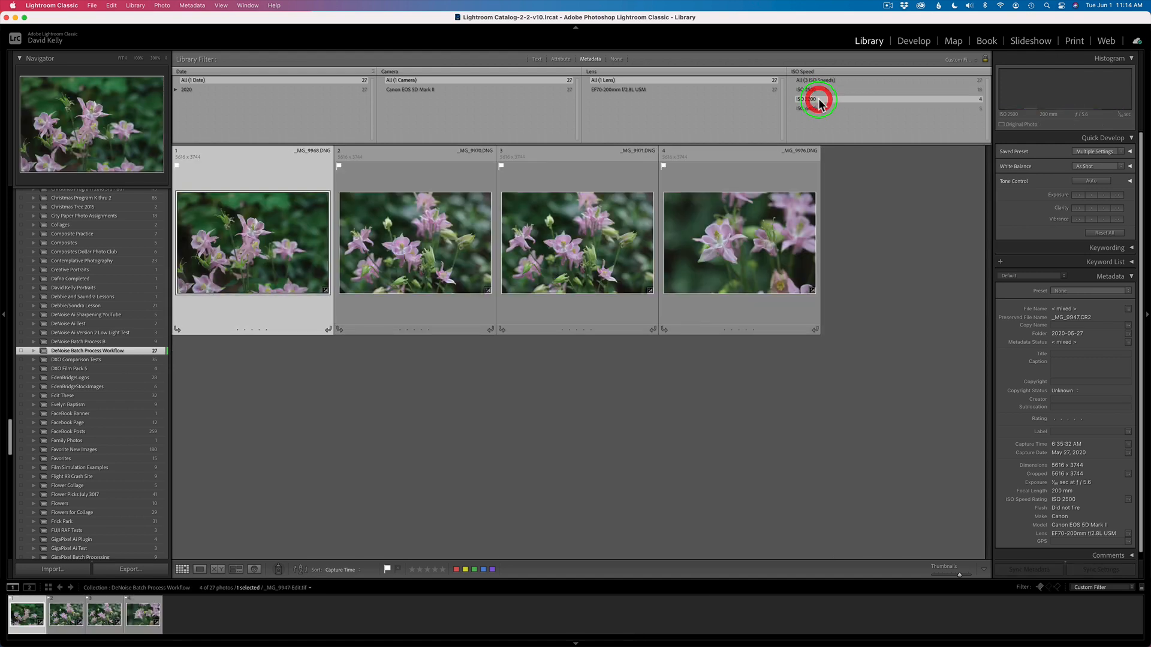
pyautogui.click(414, 243)
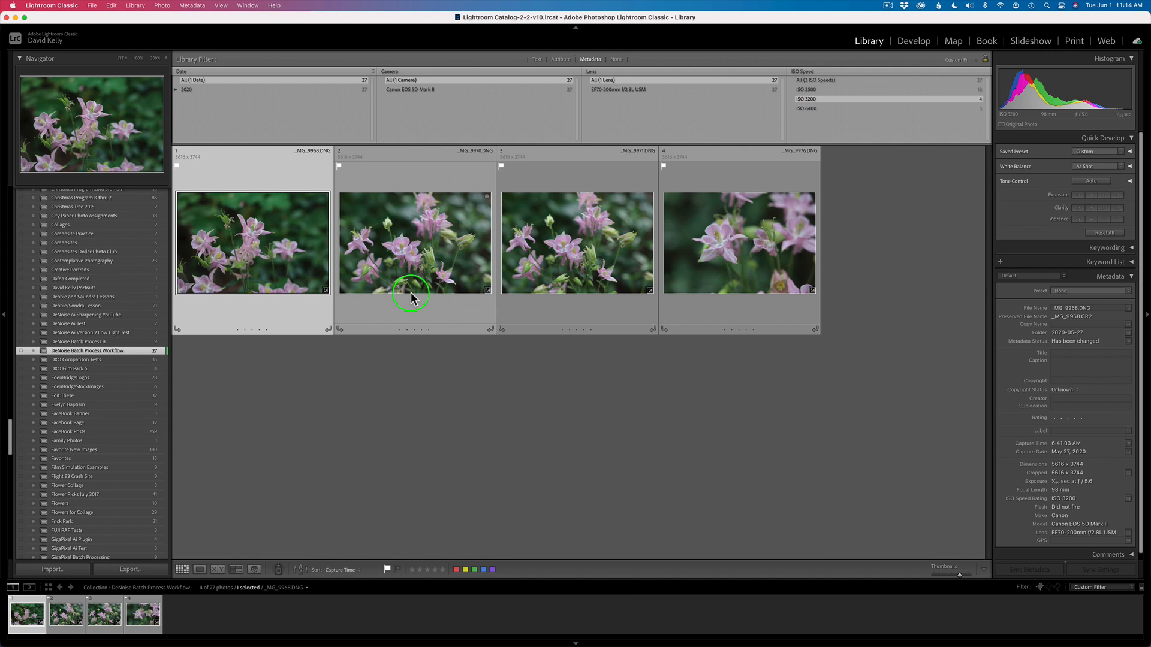
pyautogui.moveTo(881, 107)
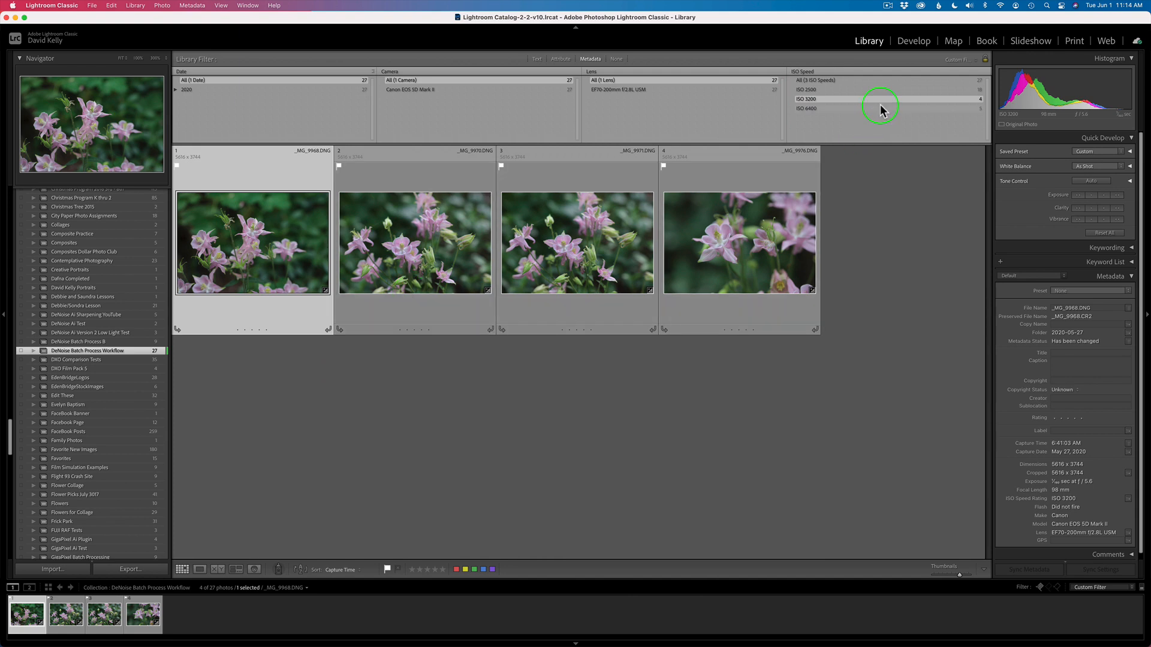